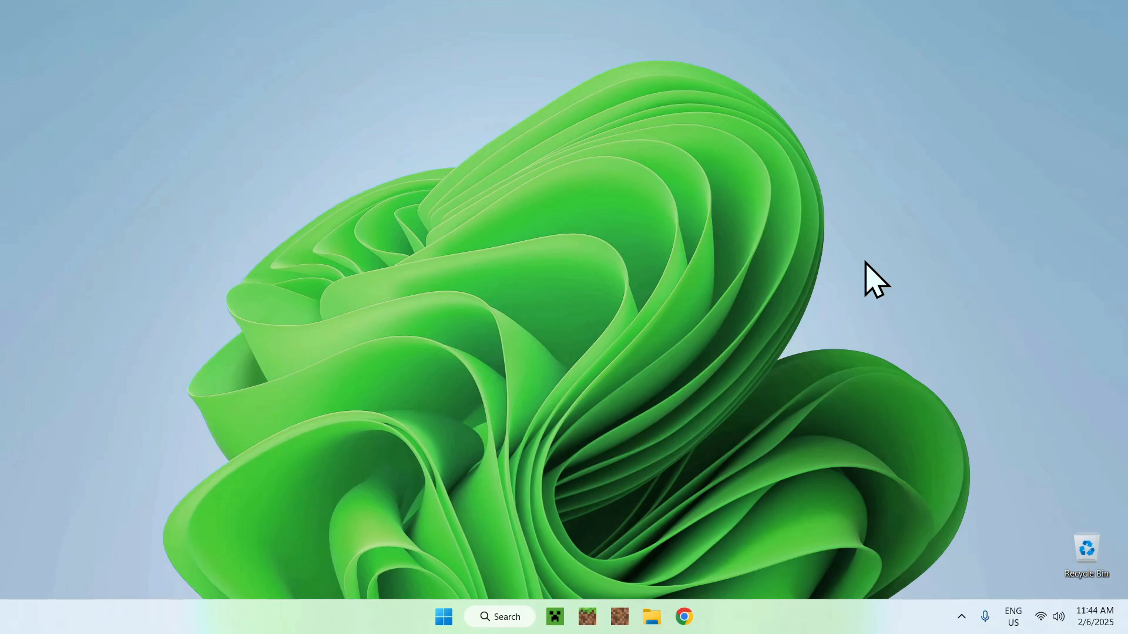
mouse_move(892, 255)
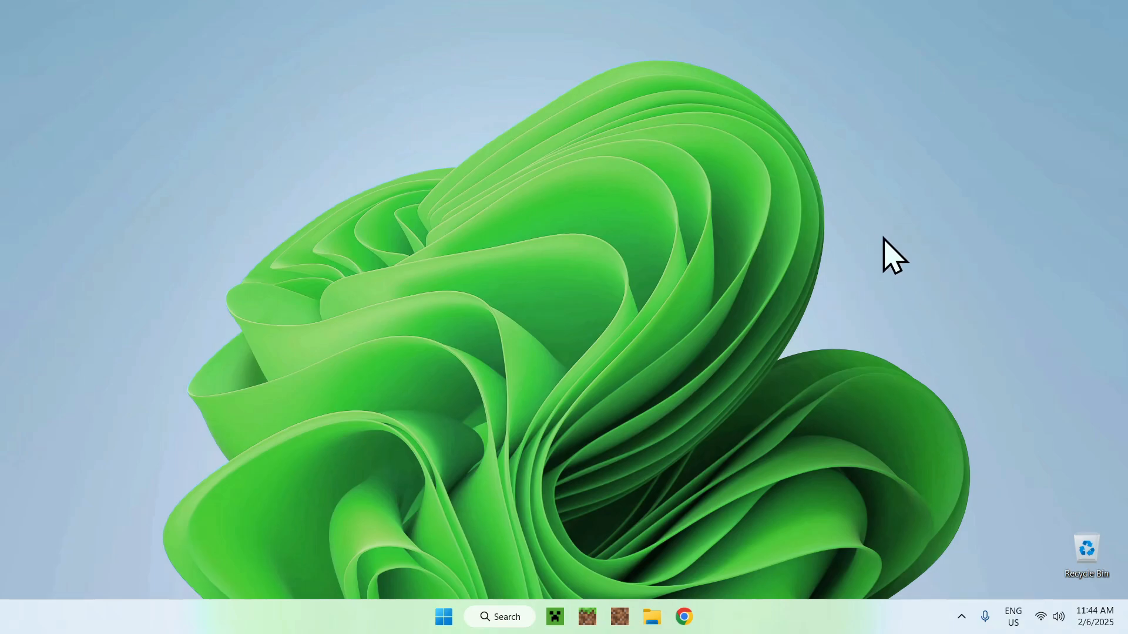
mouse_move(668, 511)
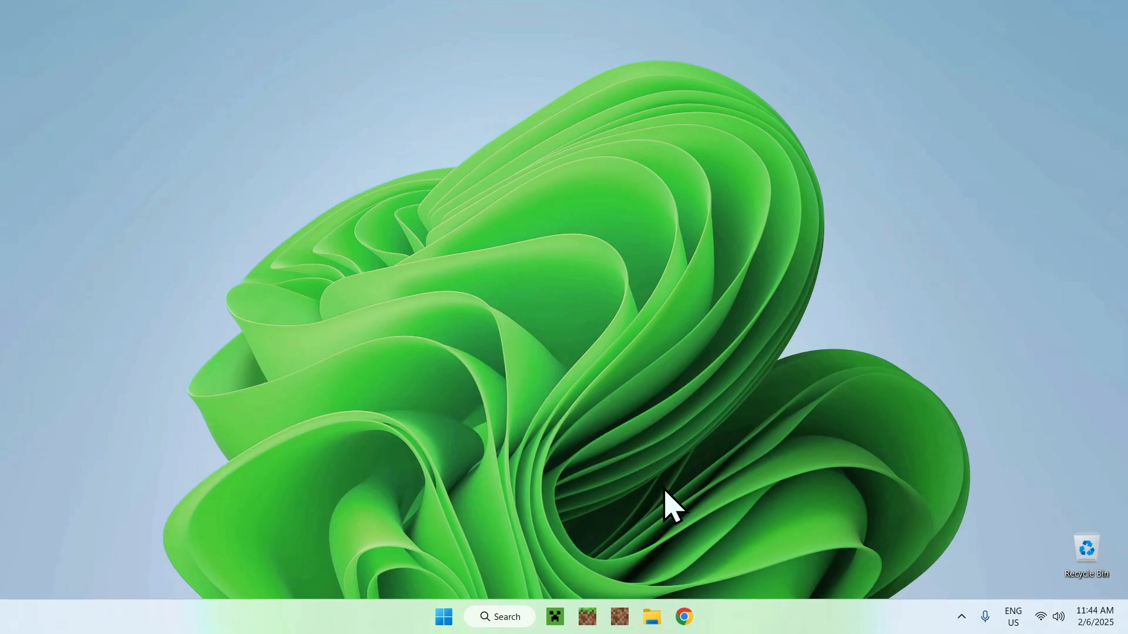
Search Google for 'Modrinth' in Chrome.
left_click(682, 617)
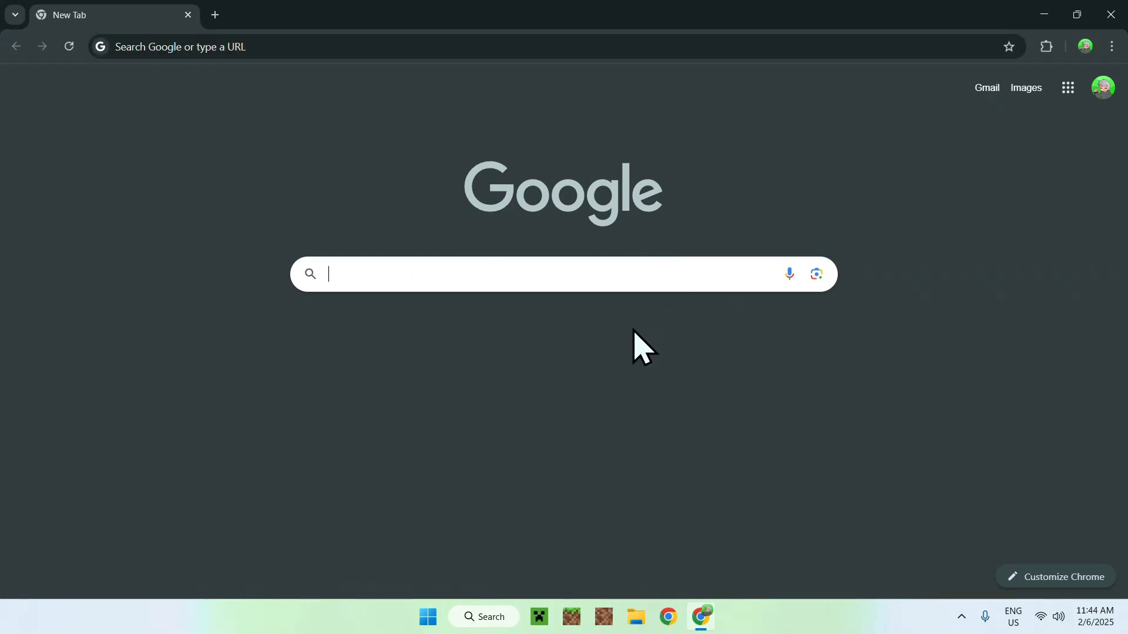
type("Modrinth")
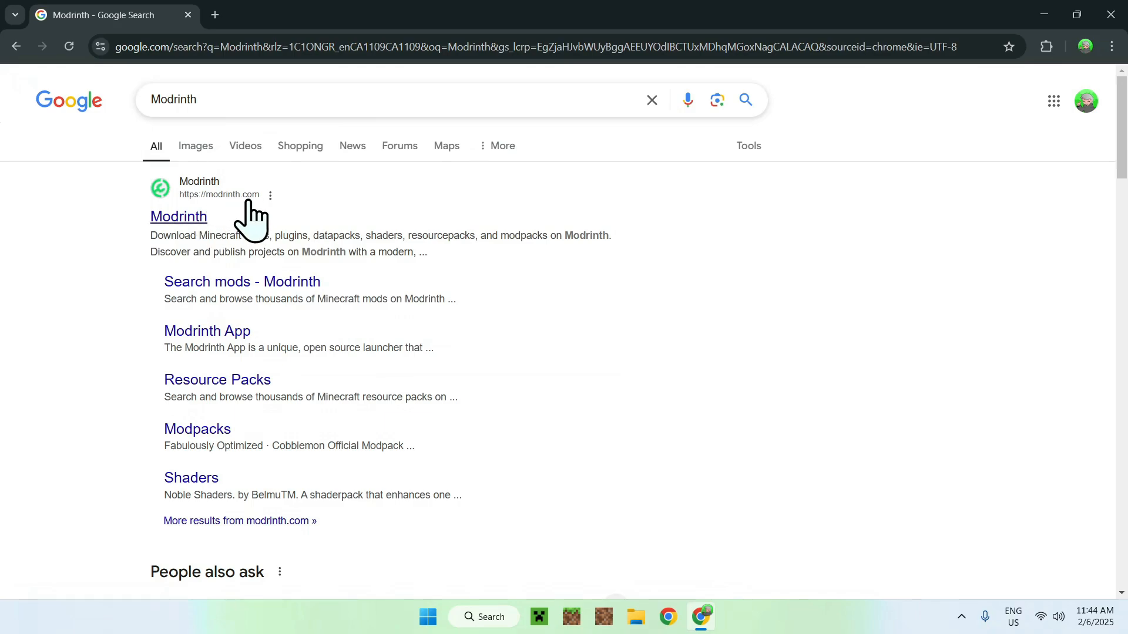
mouse_move(178, 216)
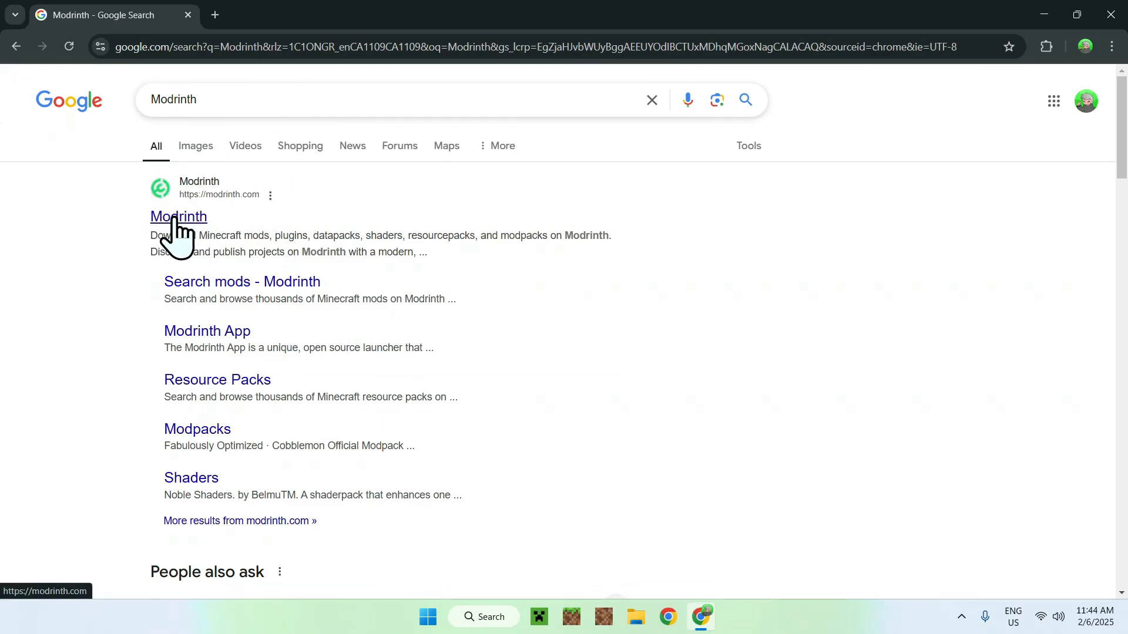
Go to modrinth.com's Mods catalogue via Discover content and focus the Search mods box.
left_click(179, 216)
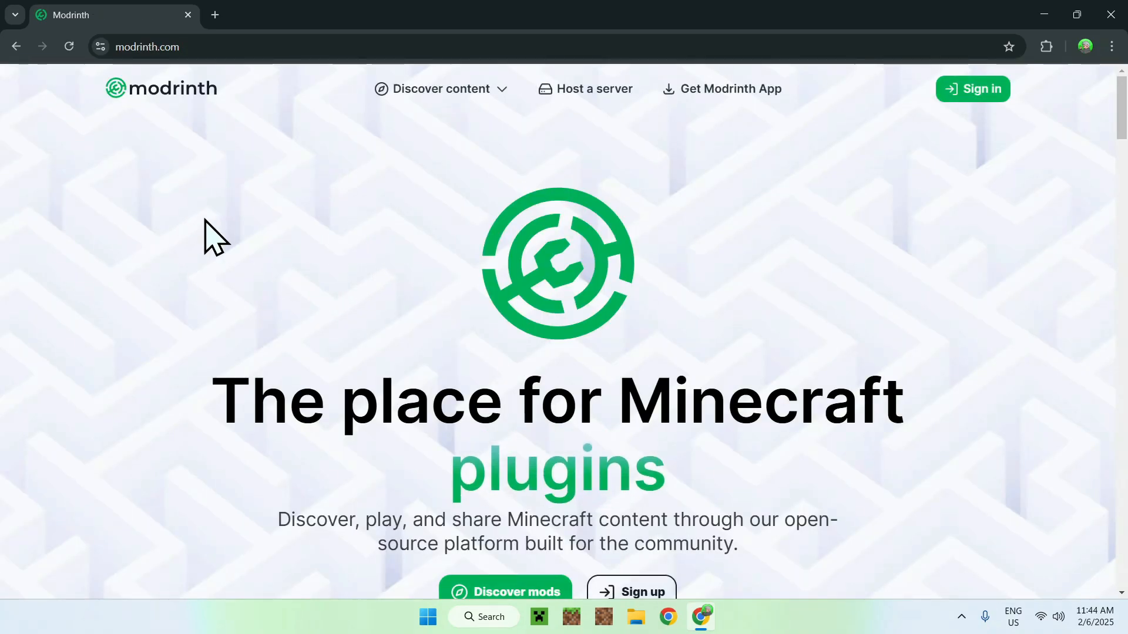
mouse_move(307, 234)
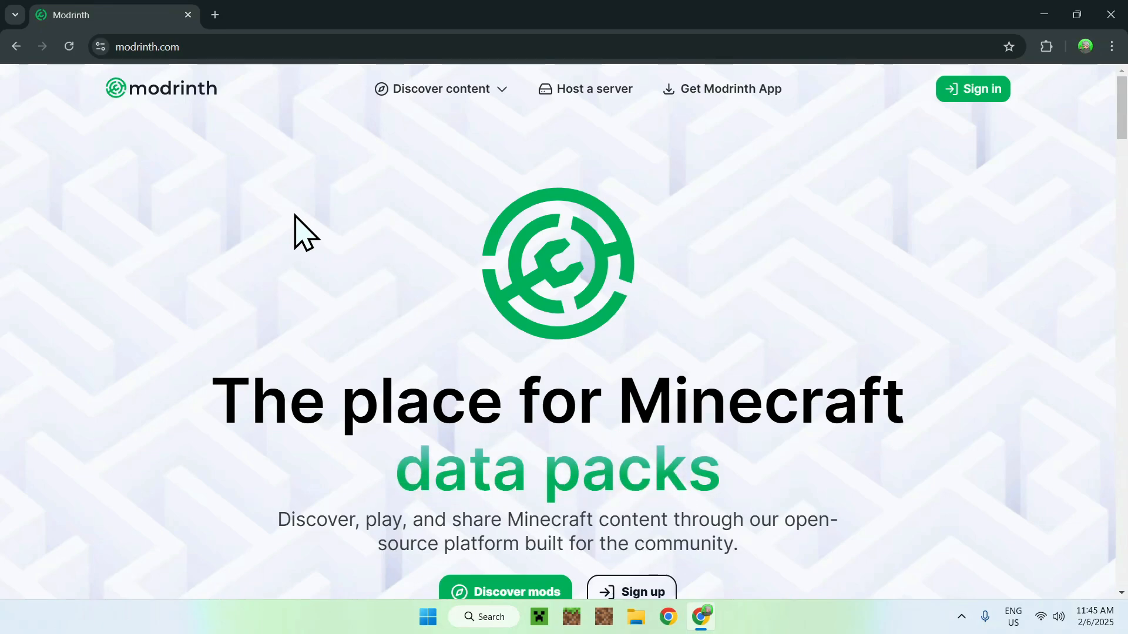
mouse_move(393, 129)
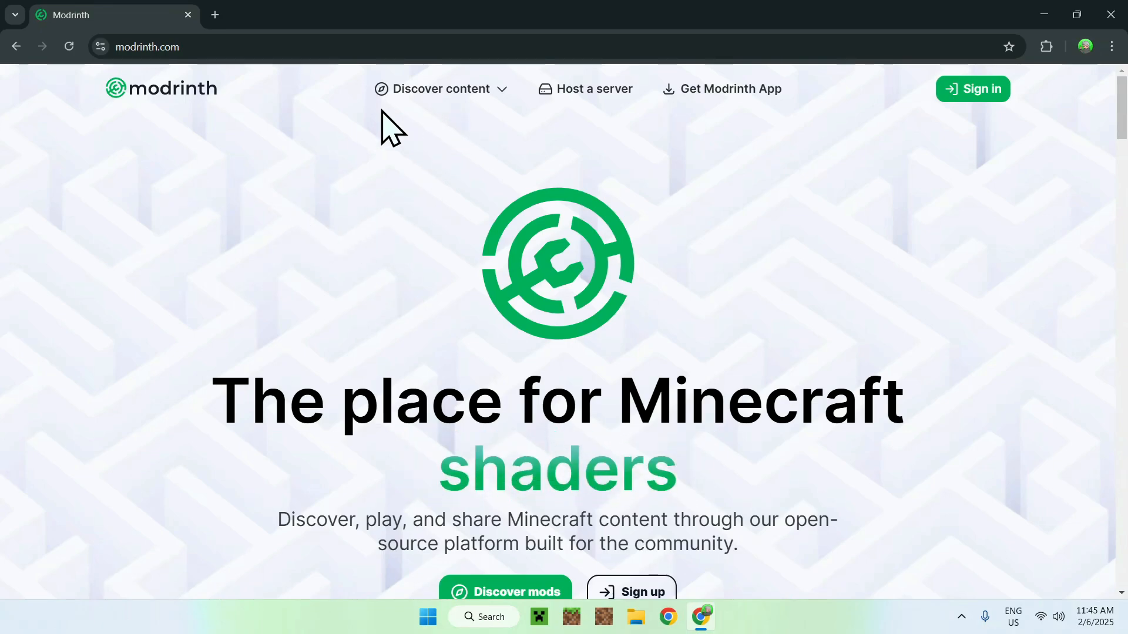
left_click(441, 89)
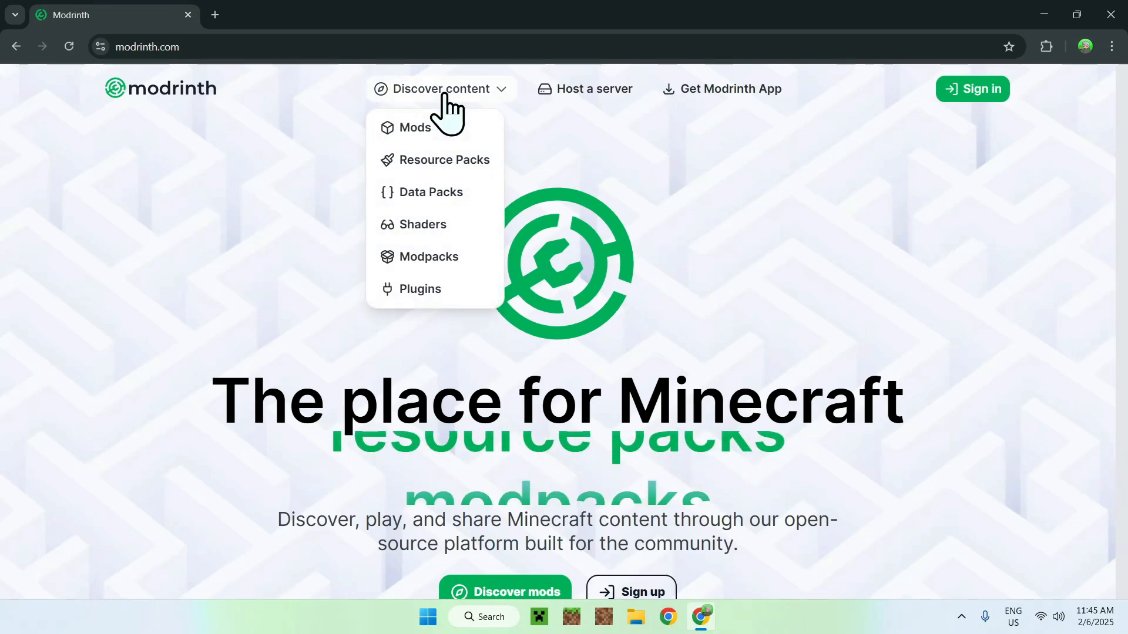
left_click(416, 127)
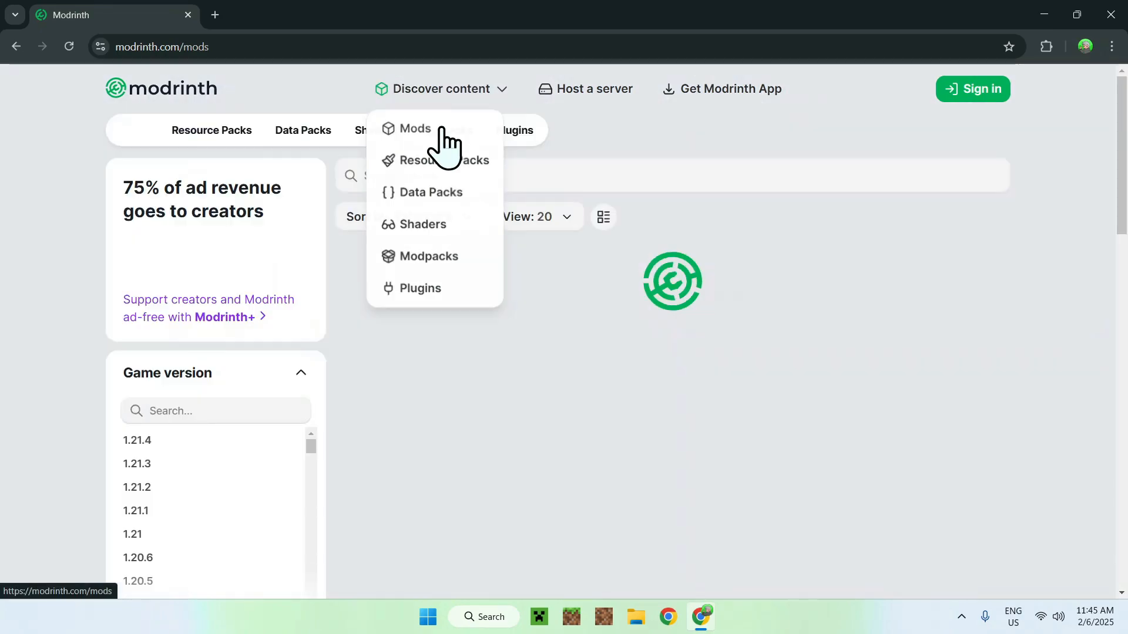
left_click(415, 130)
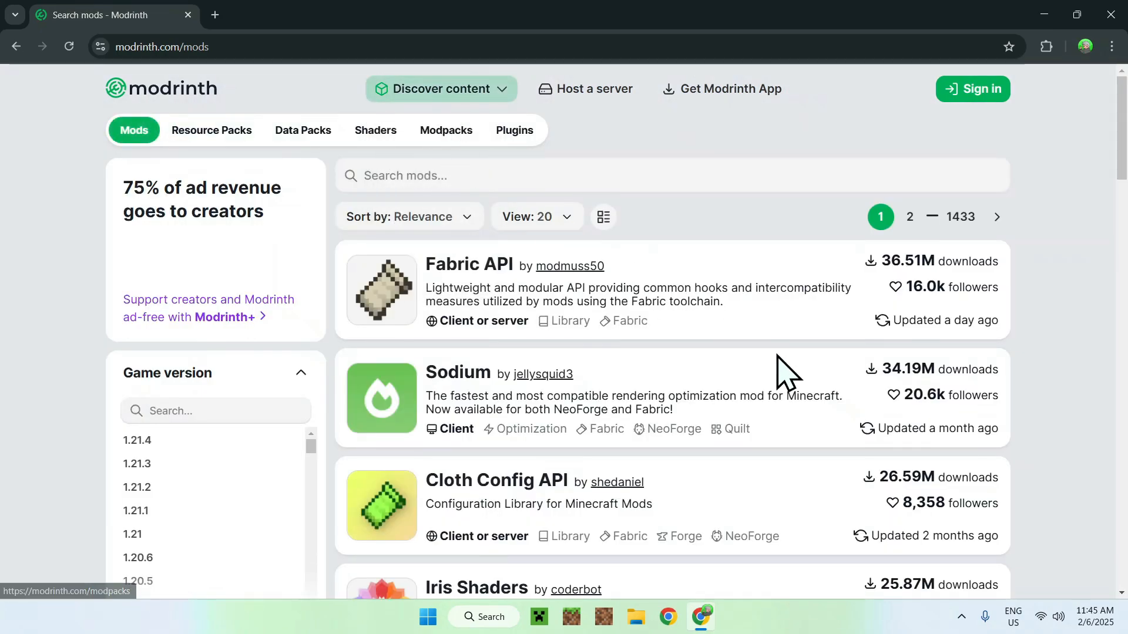
mouse_move(1071, 511)
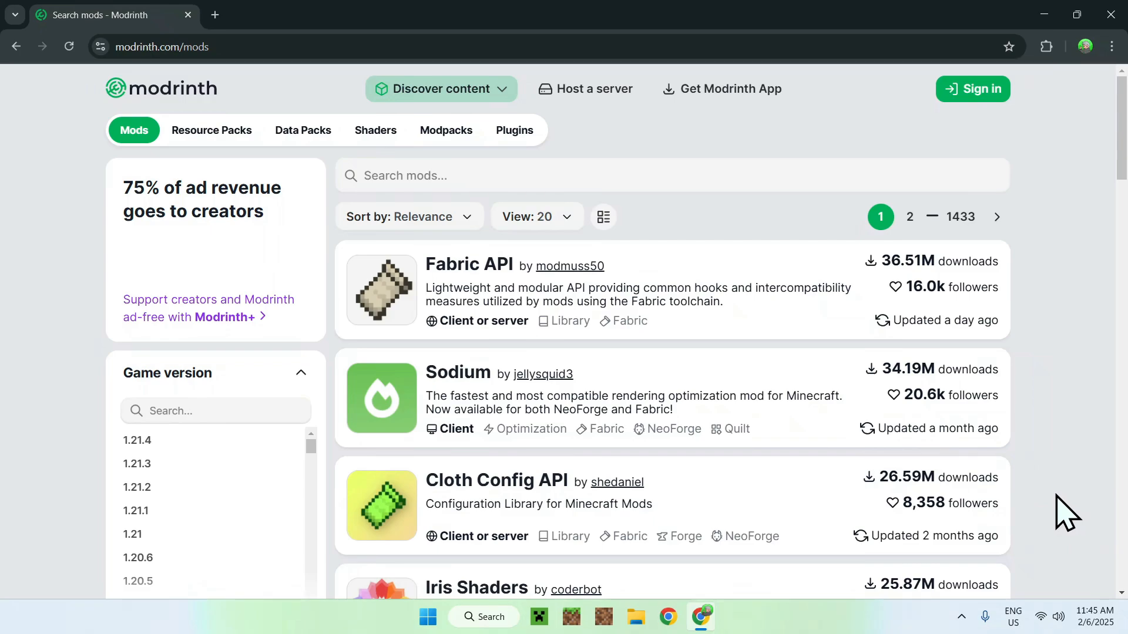
mouse_move(1057, 515)
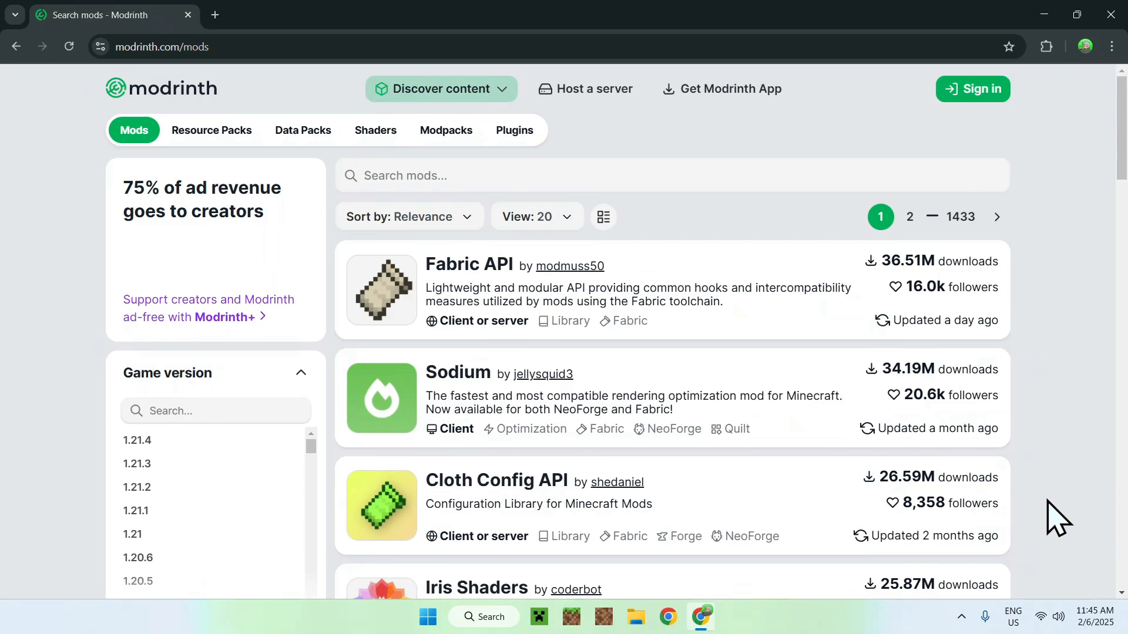
mouse_move(1043, 511)
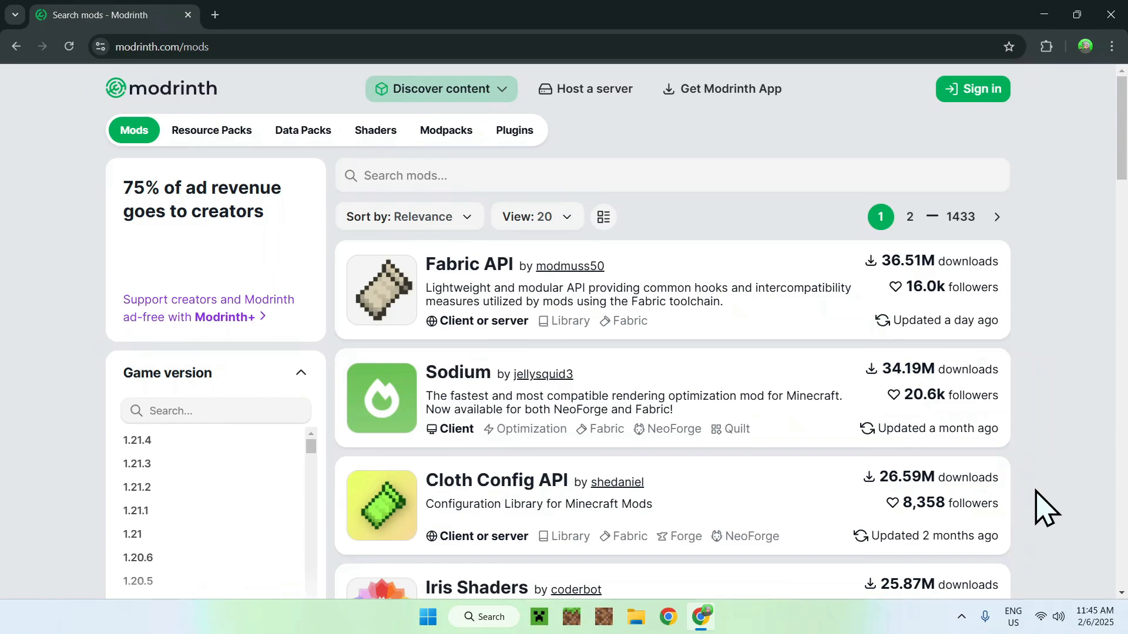
left_click(671, 175)
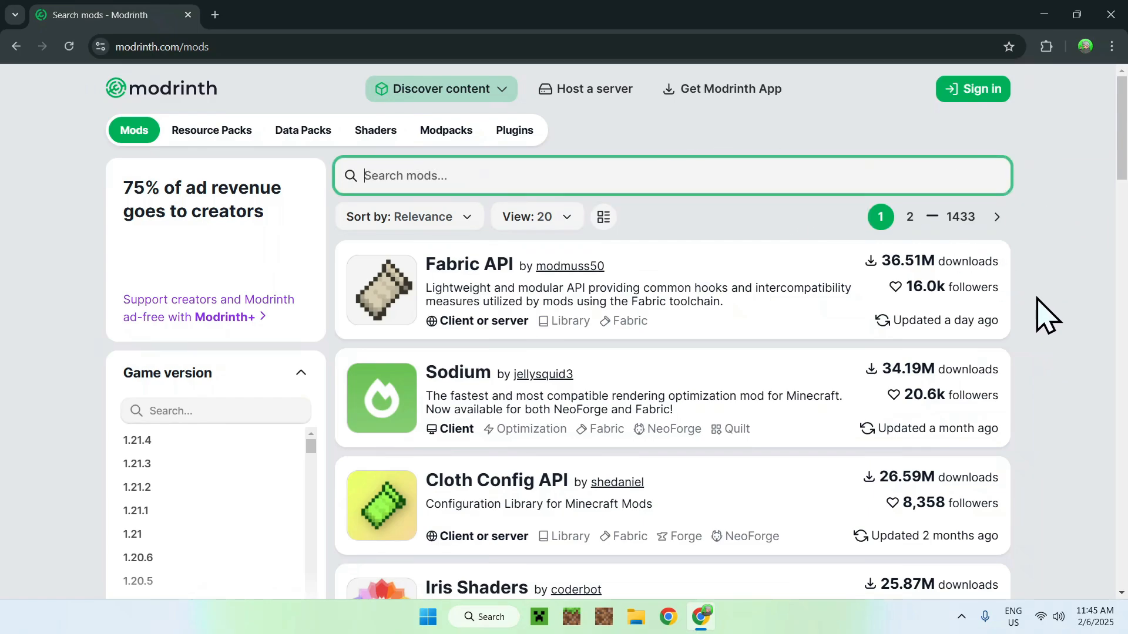
mouse_move(1082, 522)
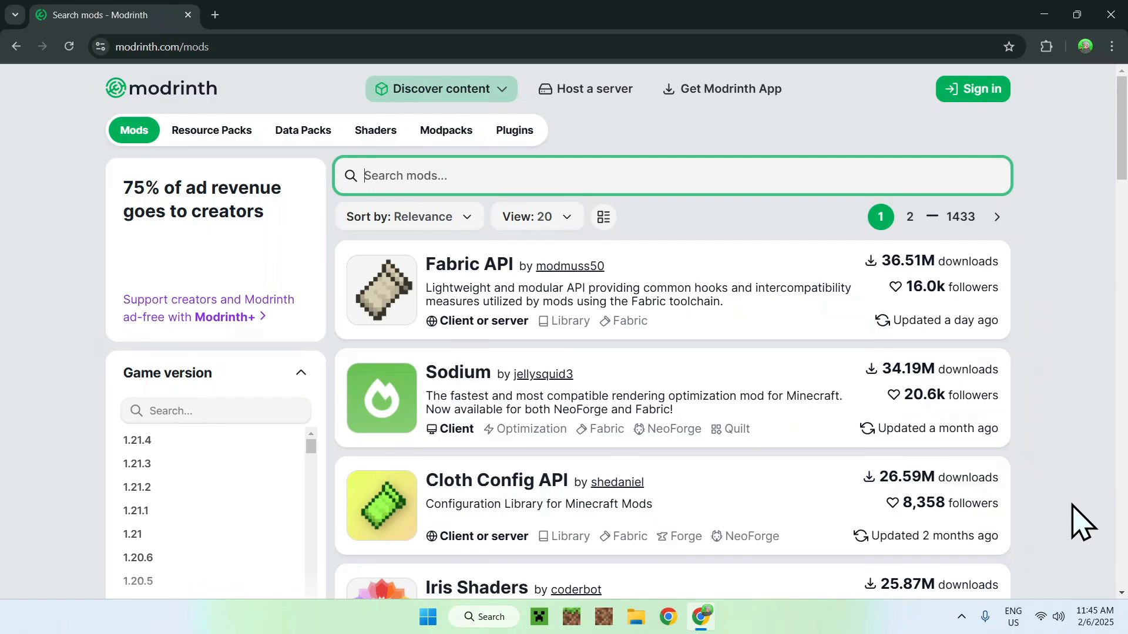
mouse_move(479, 507)
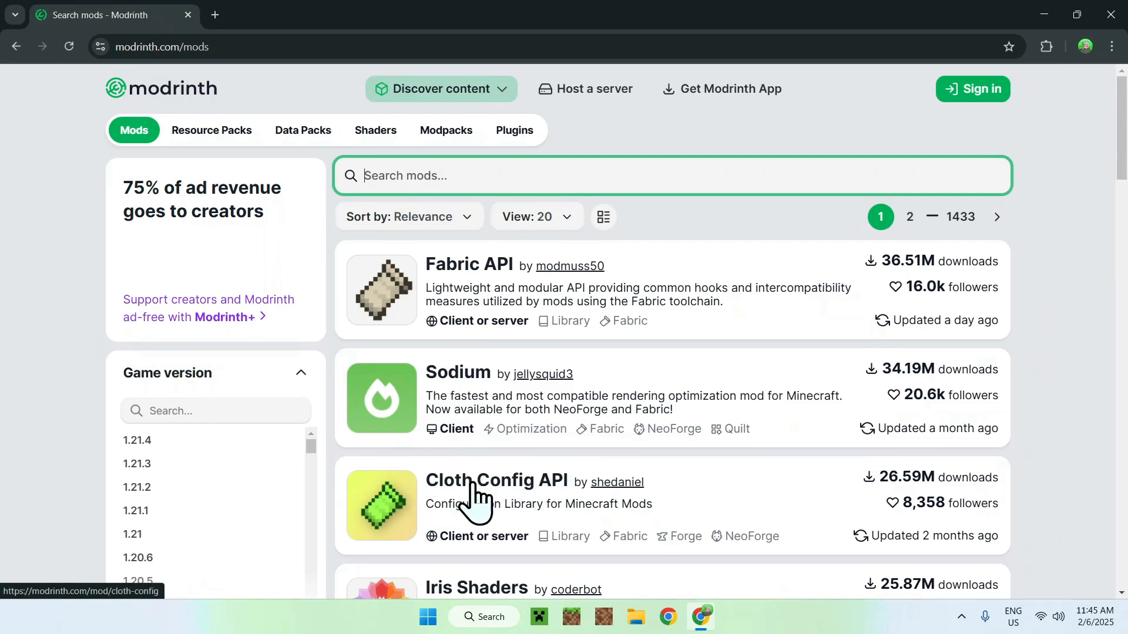
Filter Cloth Config API's Versions list to Minecraft 1.21.4 via the Game versions filter.
left_click(495, 482)
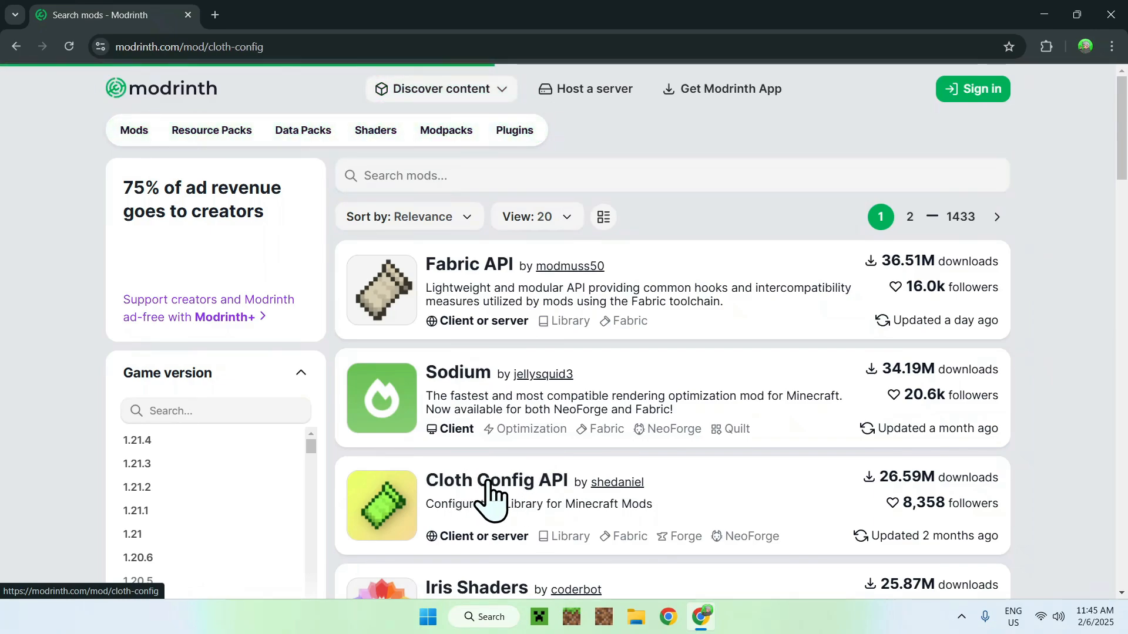
left_click(496, 480)
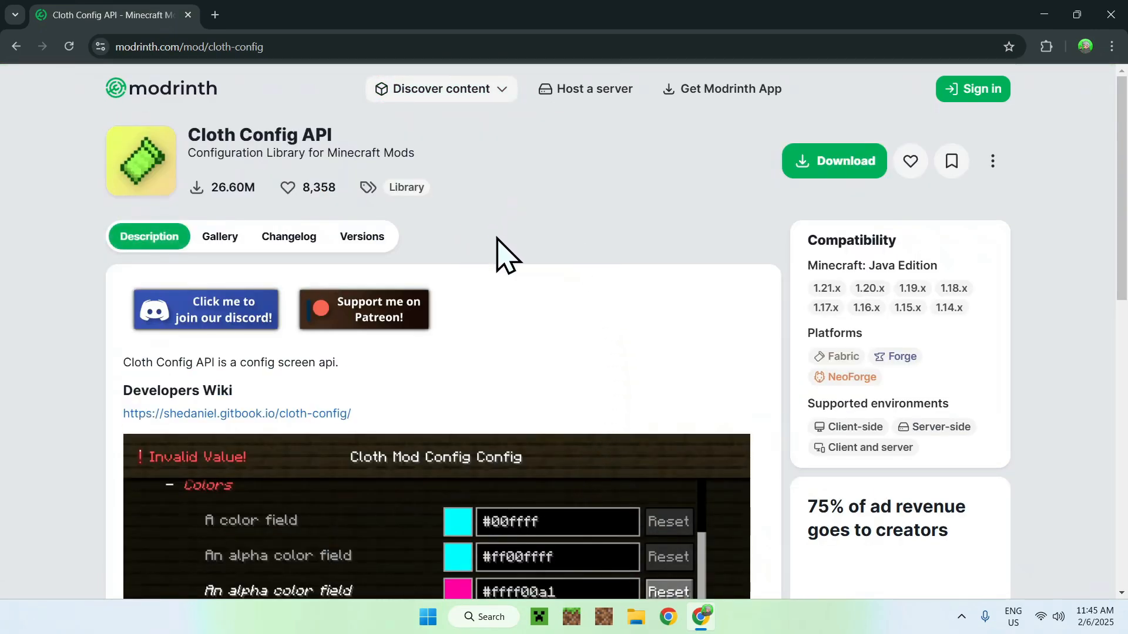
mouse_move(517, 237)
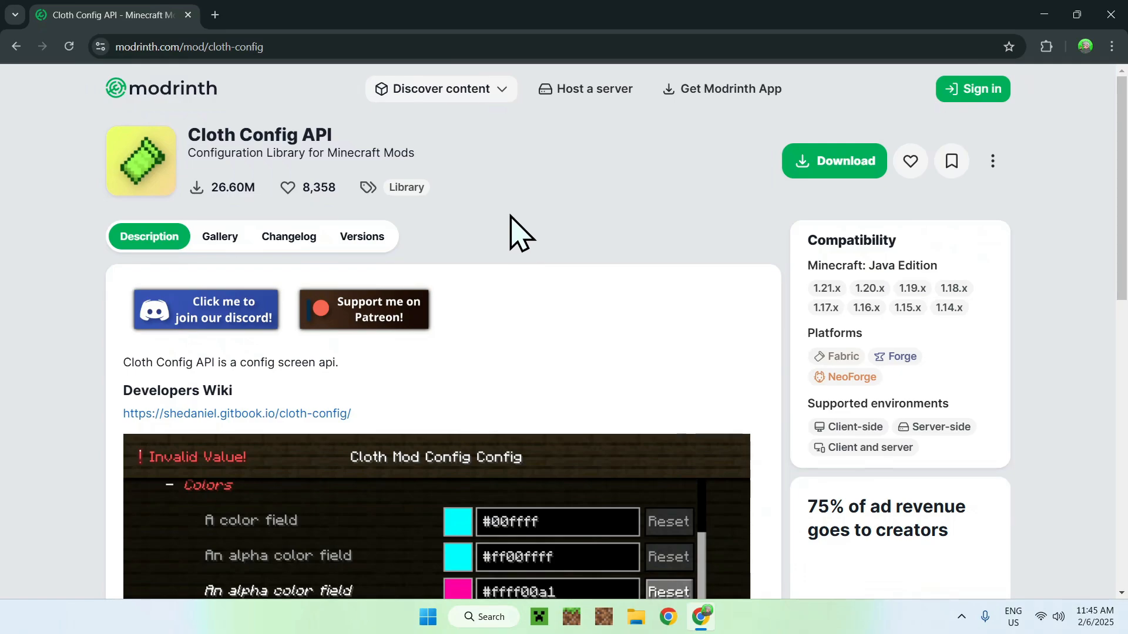
mouse_move(361, 236)
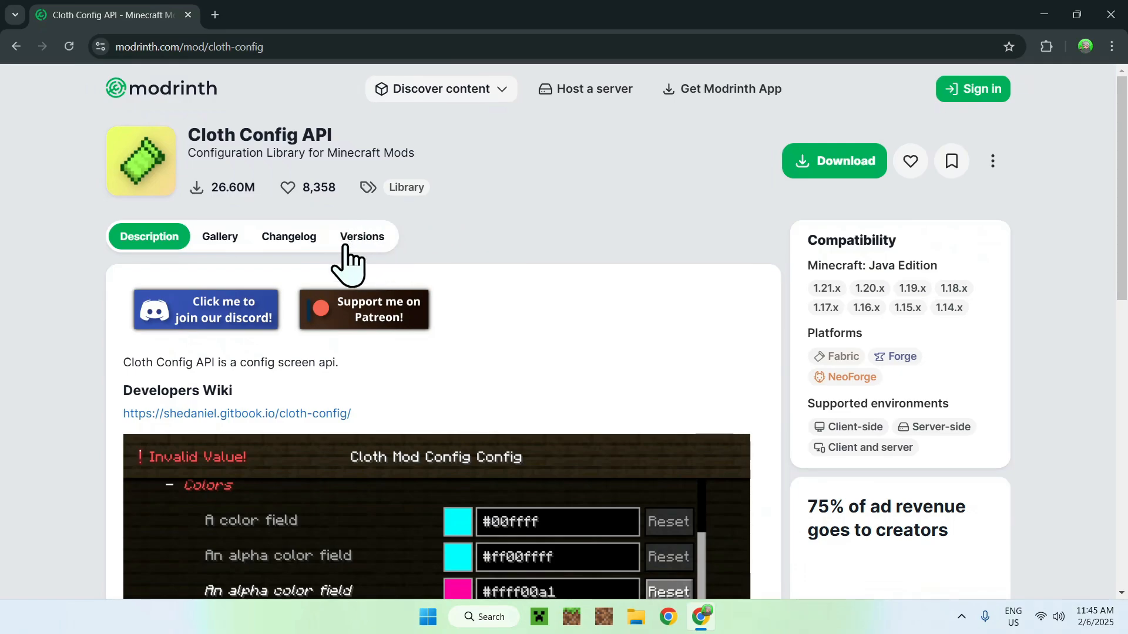
left_click(360, 236)
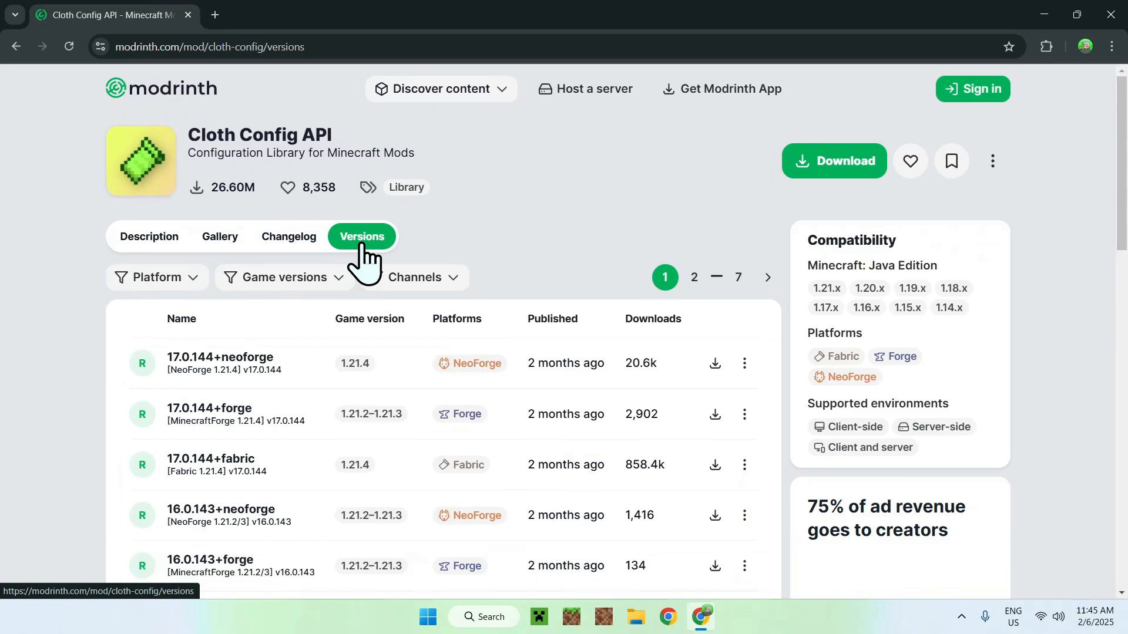
left_click(282, 277)
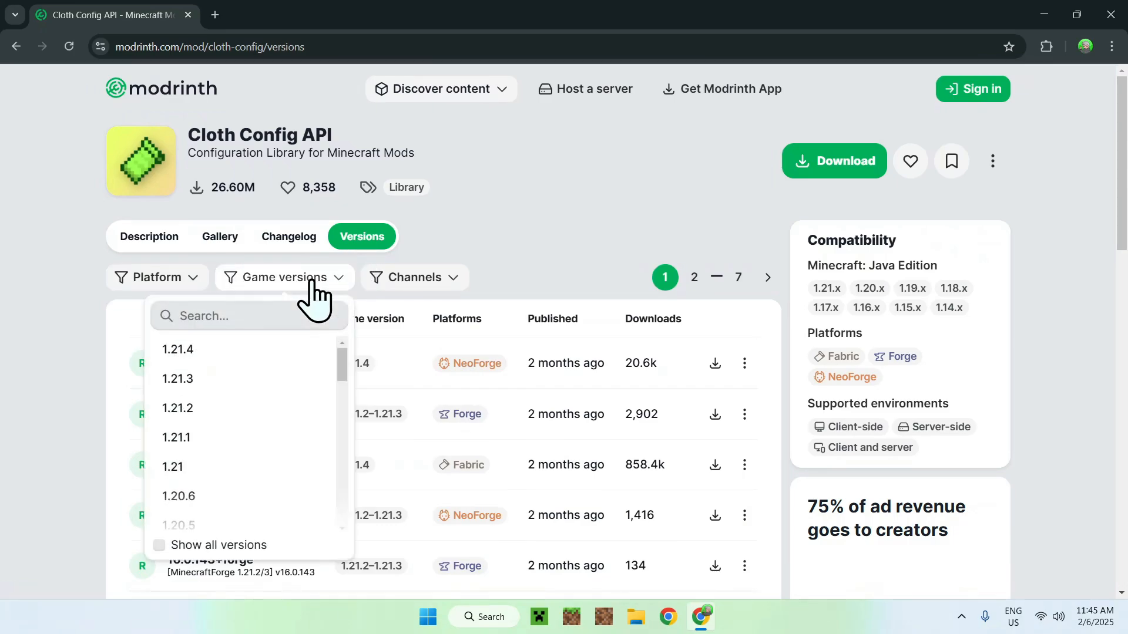
mouse_move(176, 437)
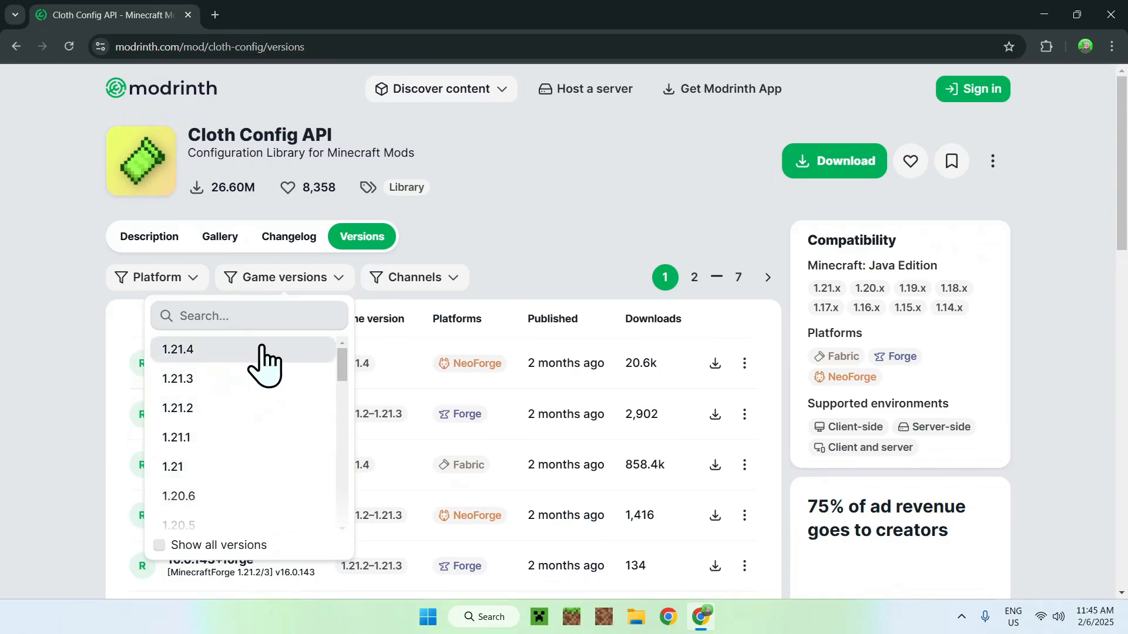
left_click(177, 350)
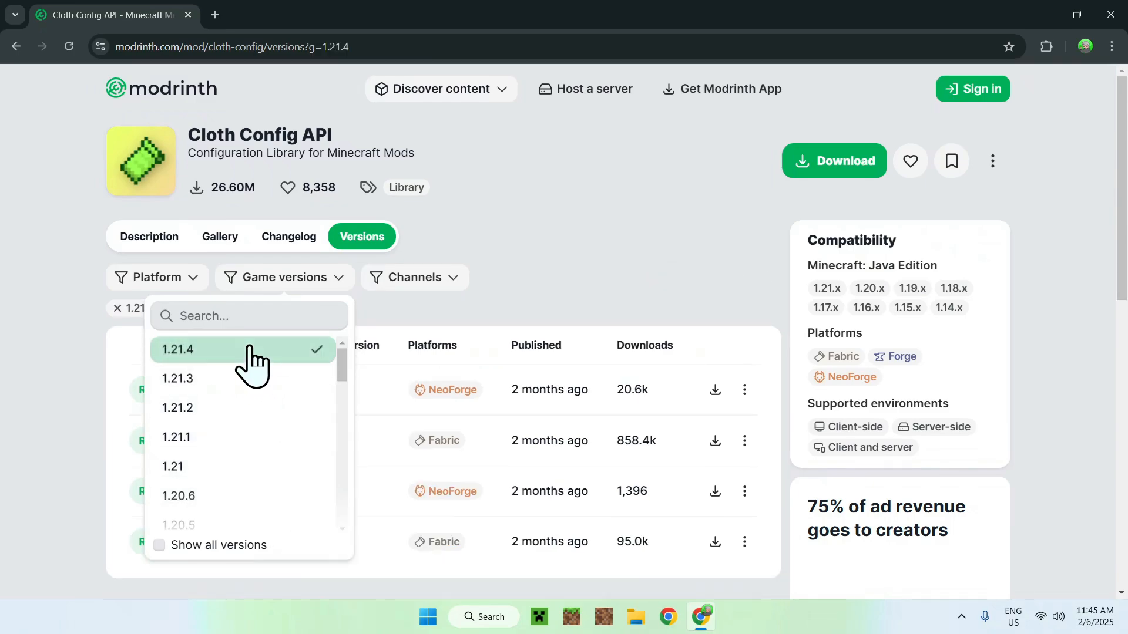
left_click(177, 350)
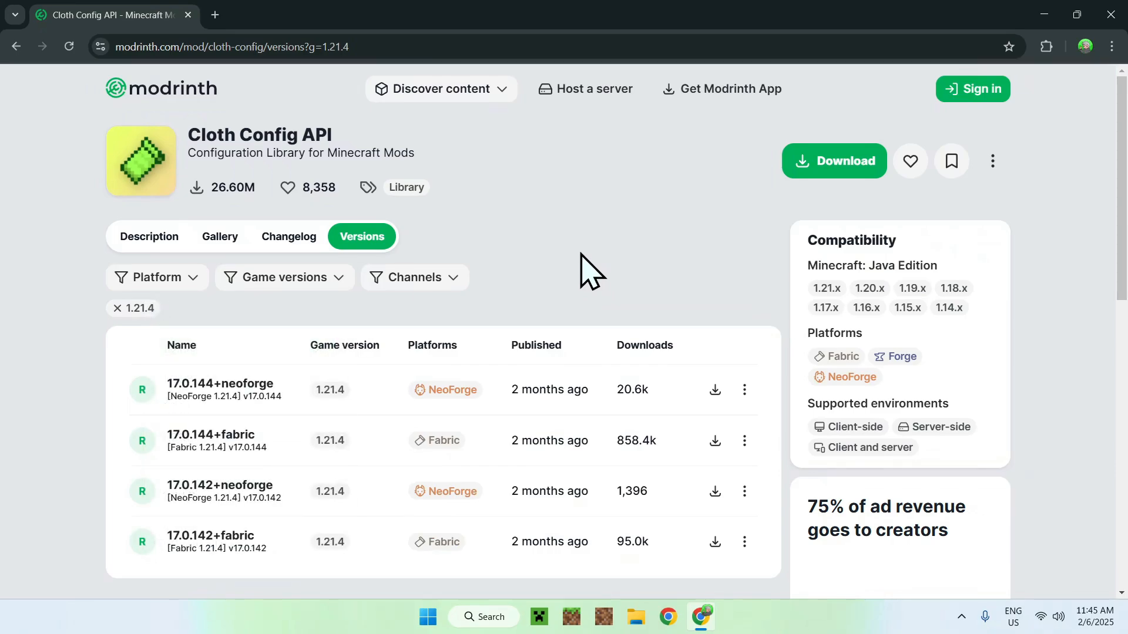
mouse_move(511, 453)
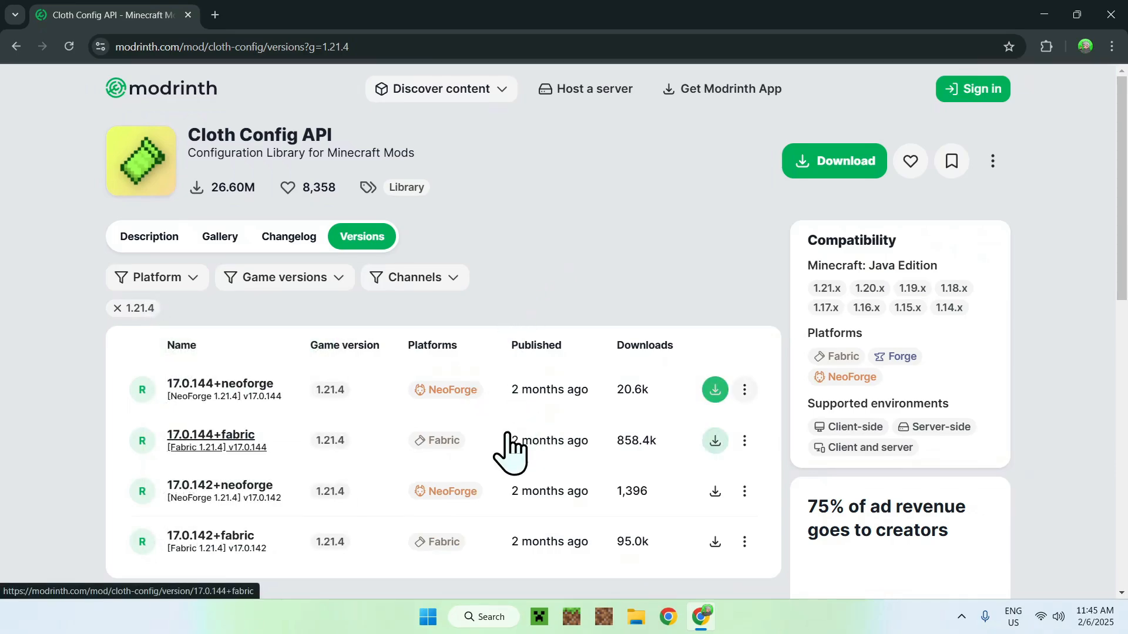
mouse_move(537, 294)
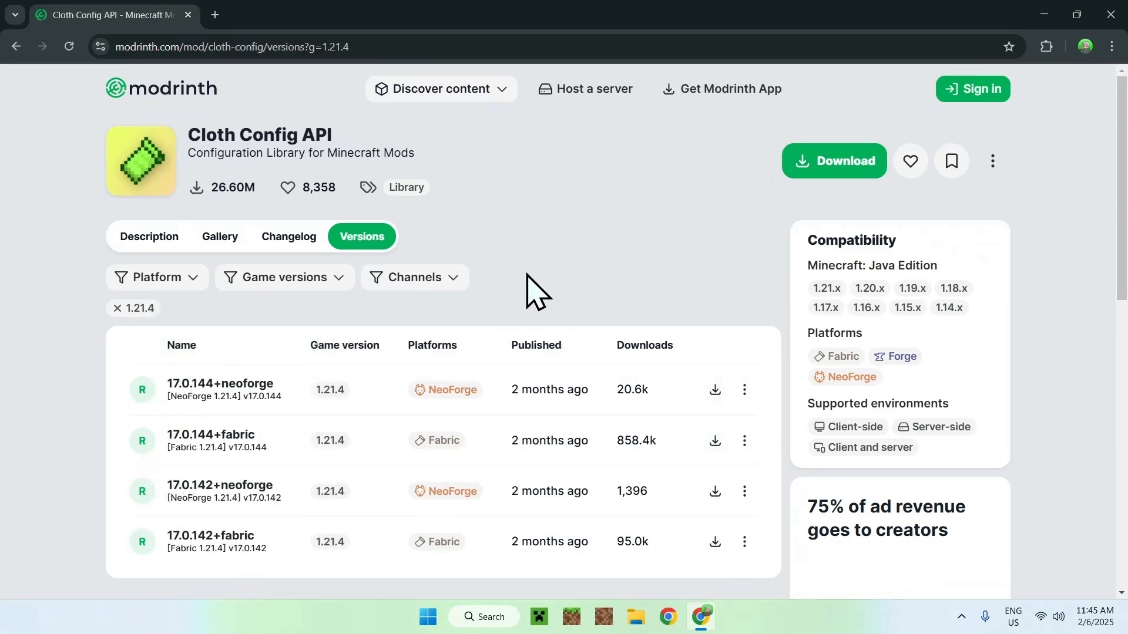
mouse_move(942, 370)
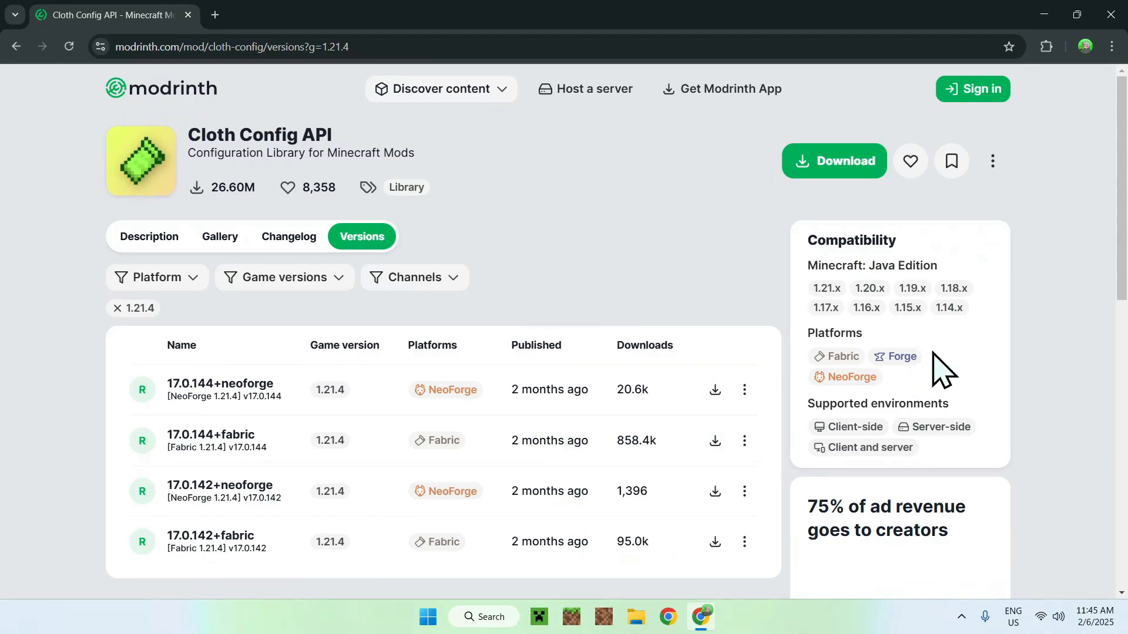
mouse_move(579, 298)
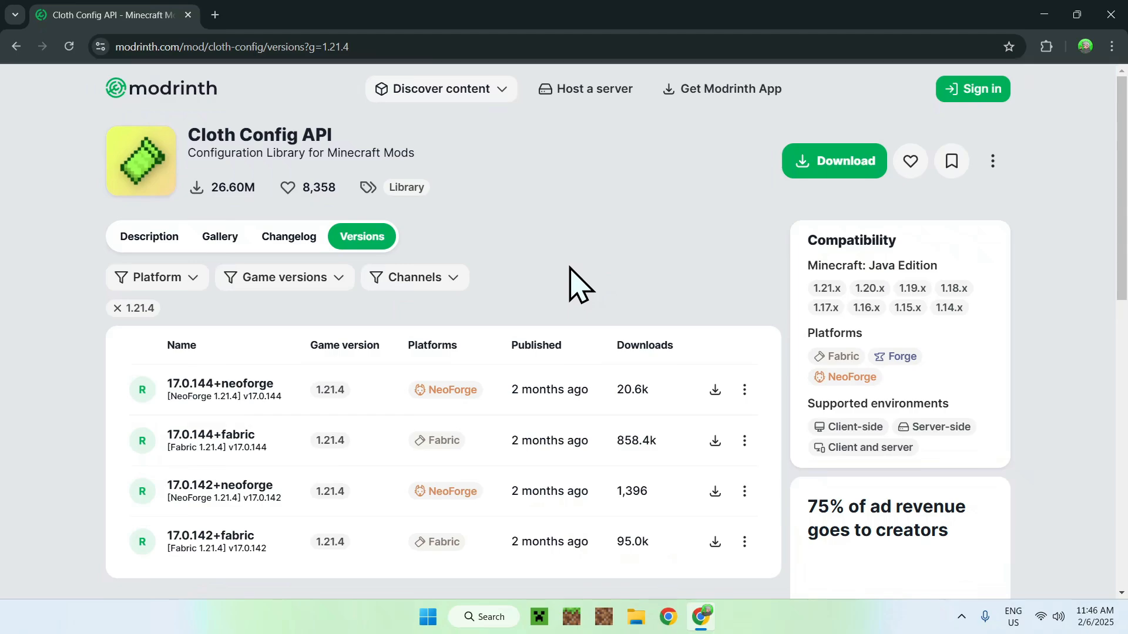
mouse_move(156, 277)
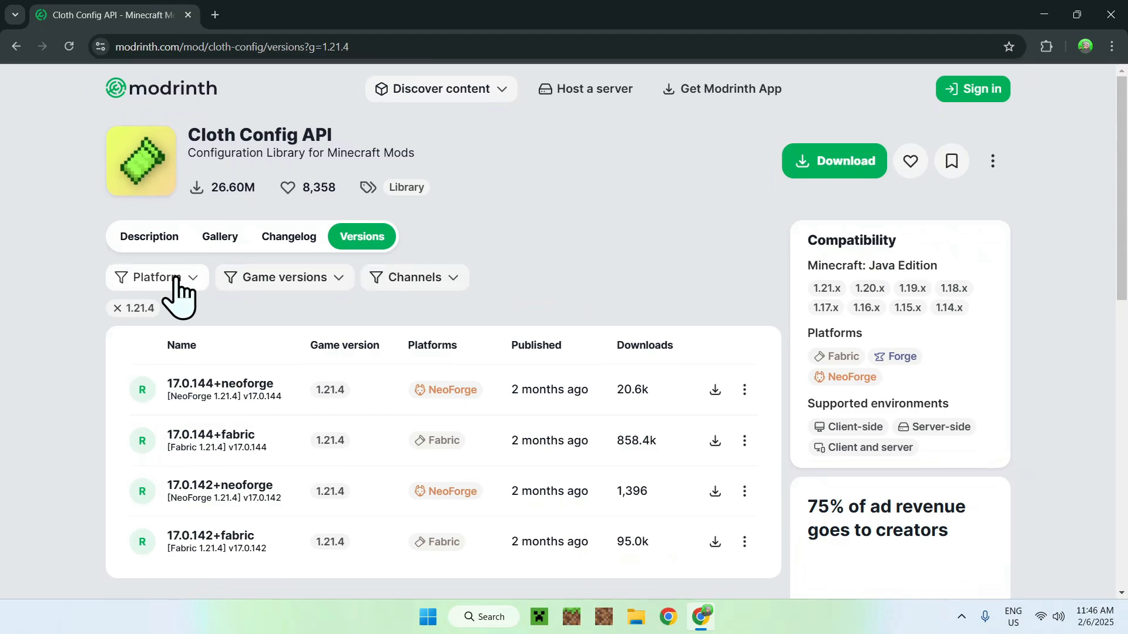
Filter the versions to Fabric and download cloth-config-17.0.144-fabric.jar.
left_click(155, 277)
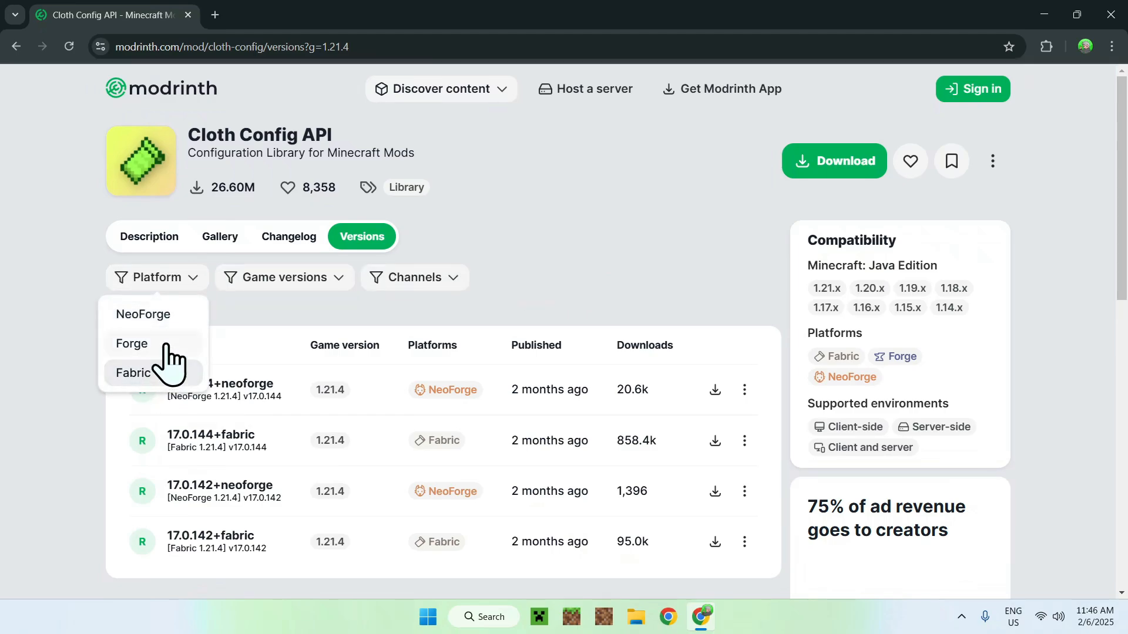
left_click(133, 372)
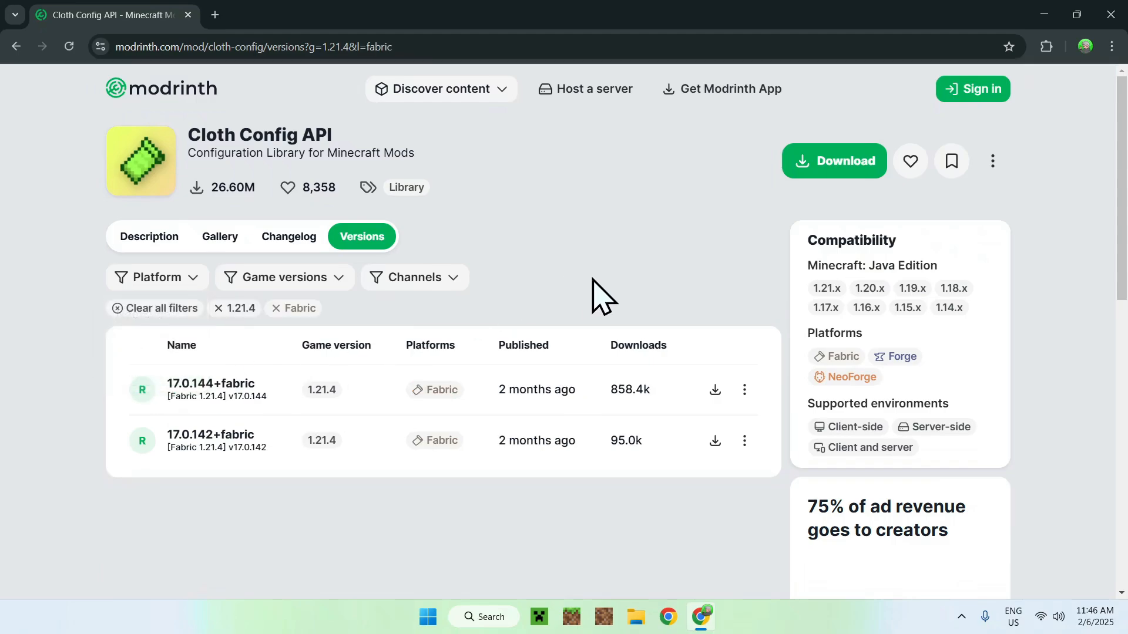
mouse_move(539, 281)
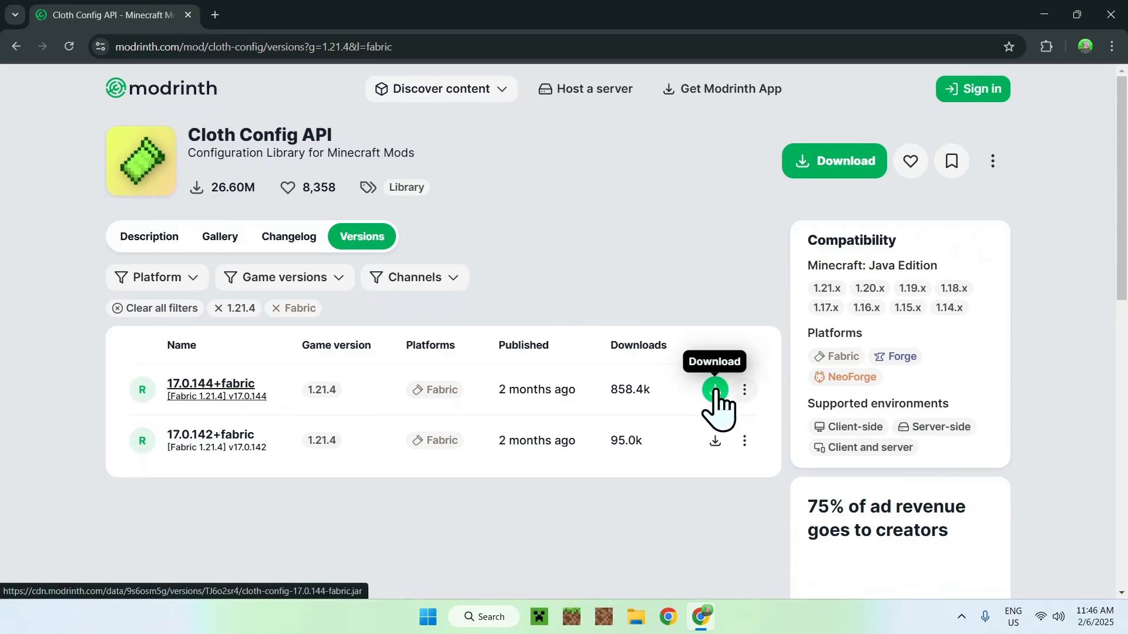
left_click(715, 389)
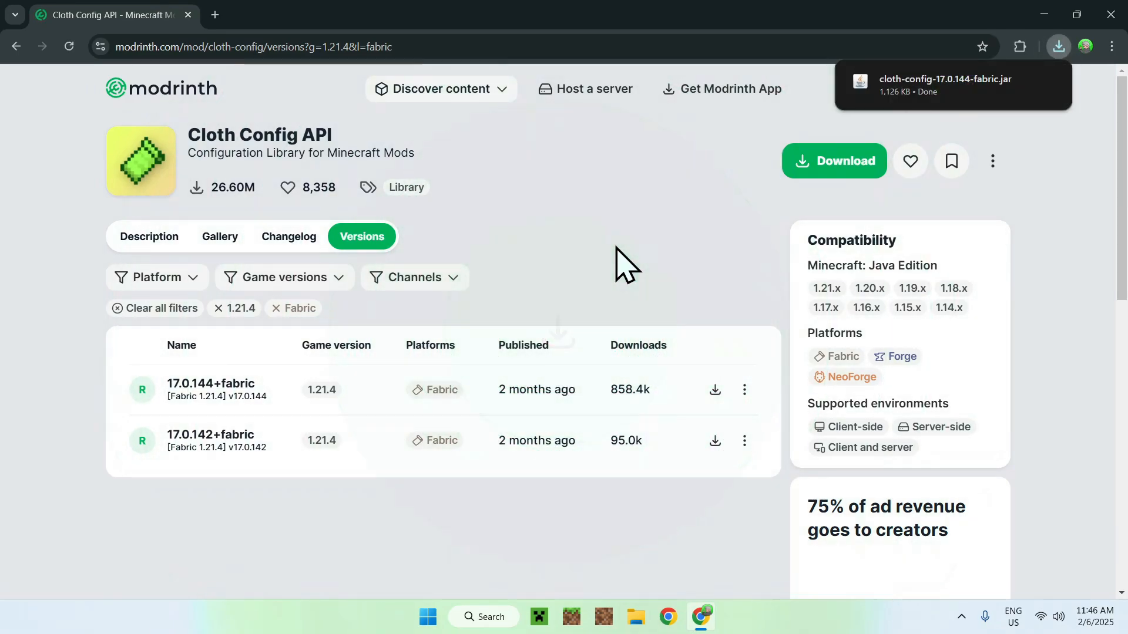
mouse_move(559, 287)
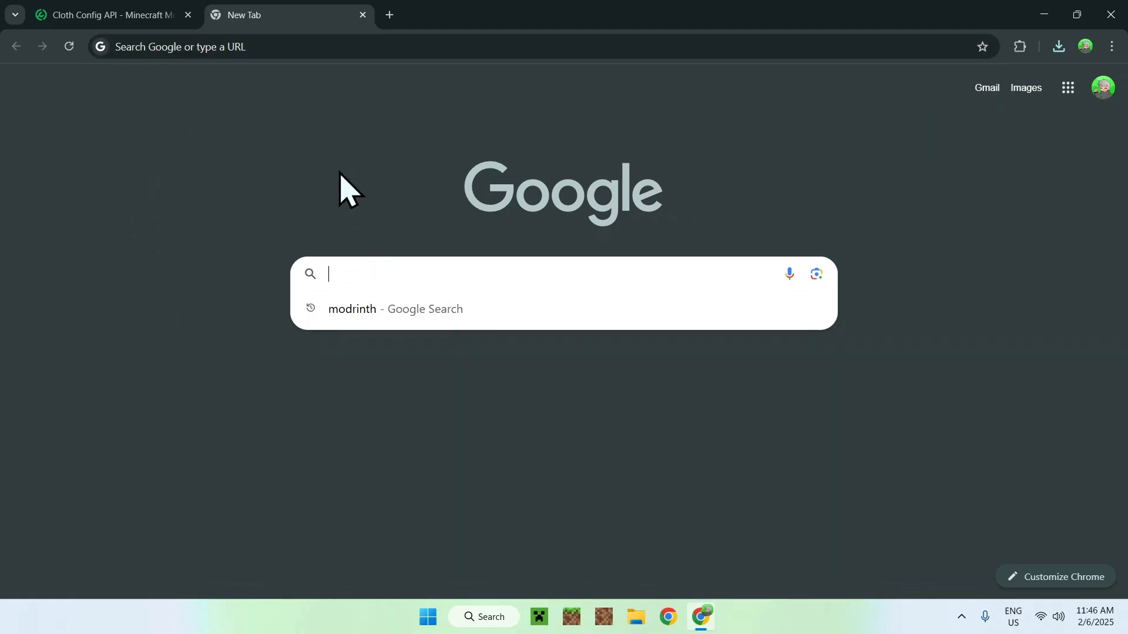
Search Google for 'Fabric Minecraft' in a new tab.
type("Fabric Minecraft")
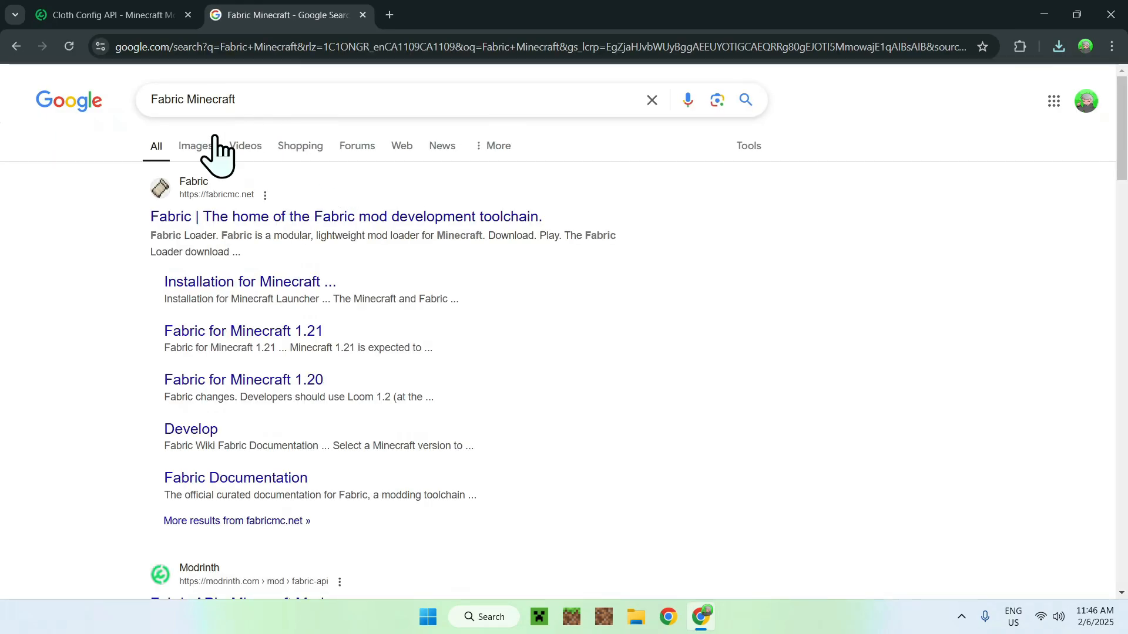
mouse_move(255, 176)
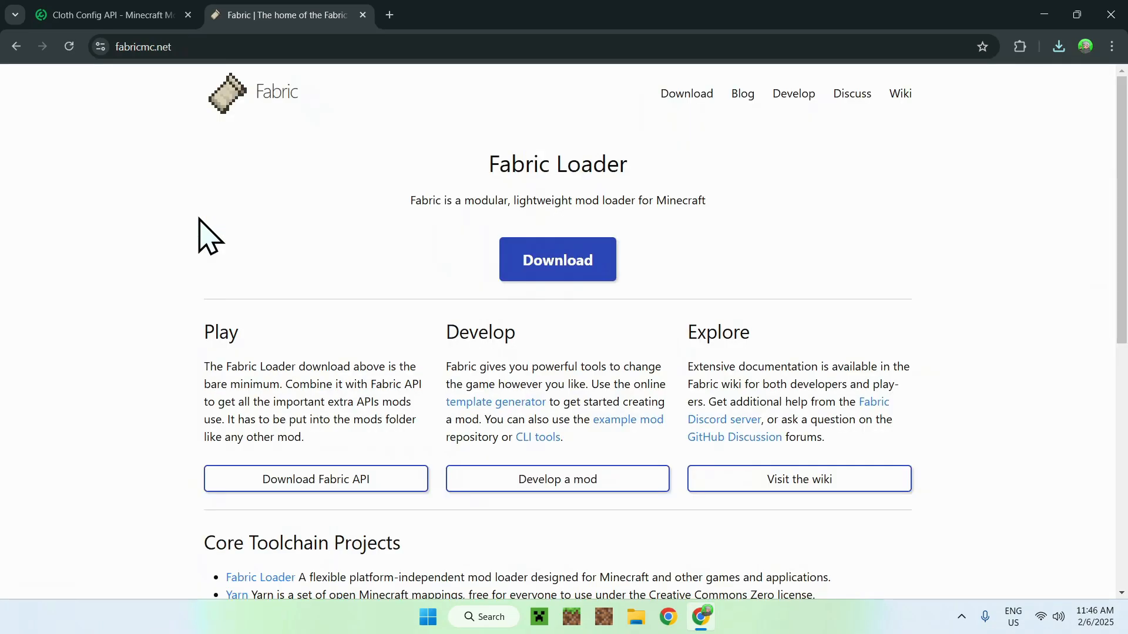
mouse_move(244, 230)
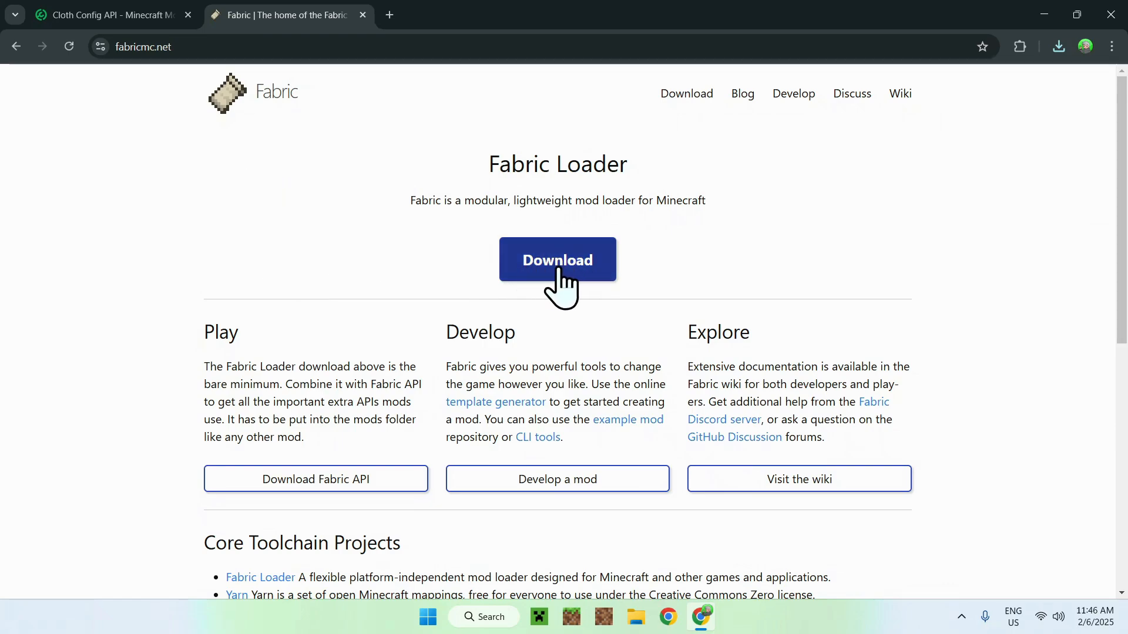
Download the Fabric installer for Windows from fabricmc.net.
left_click(557, 260)
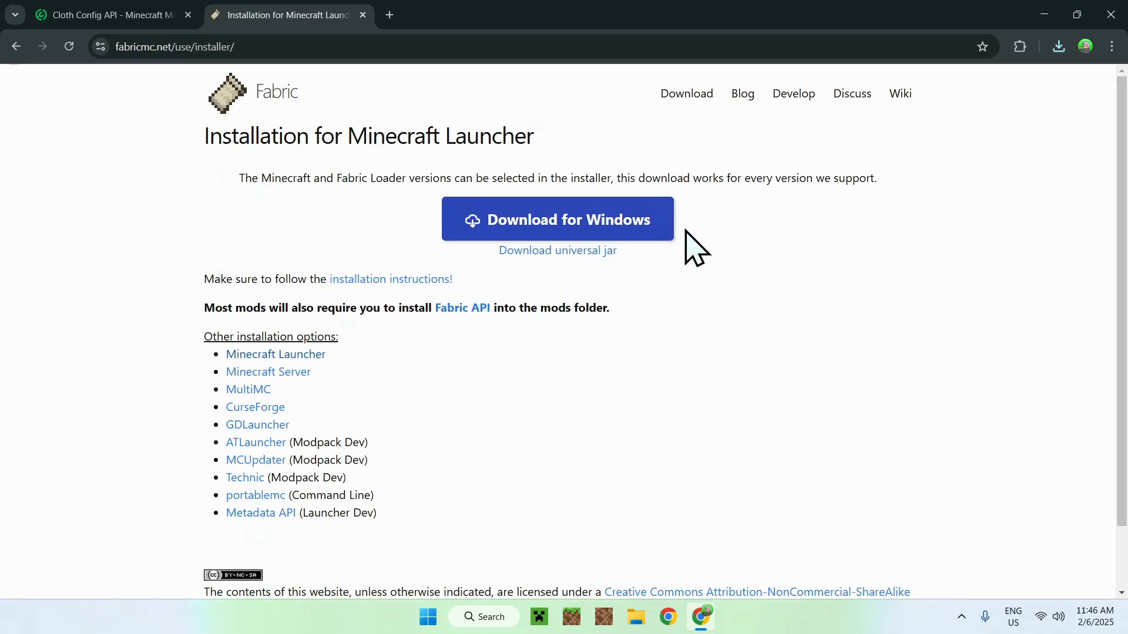
mouse_move(556, 220)
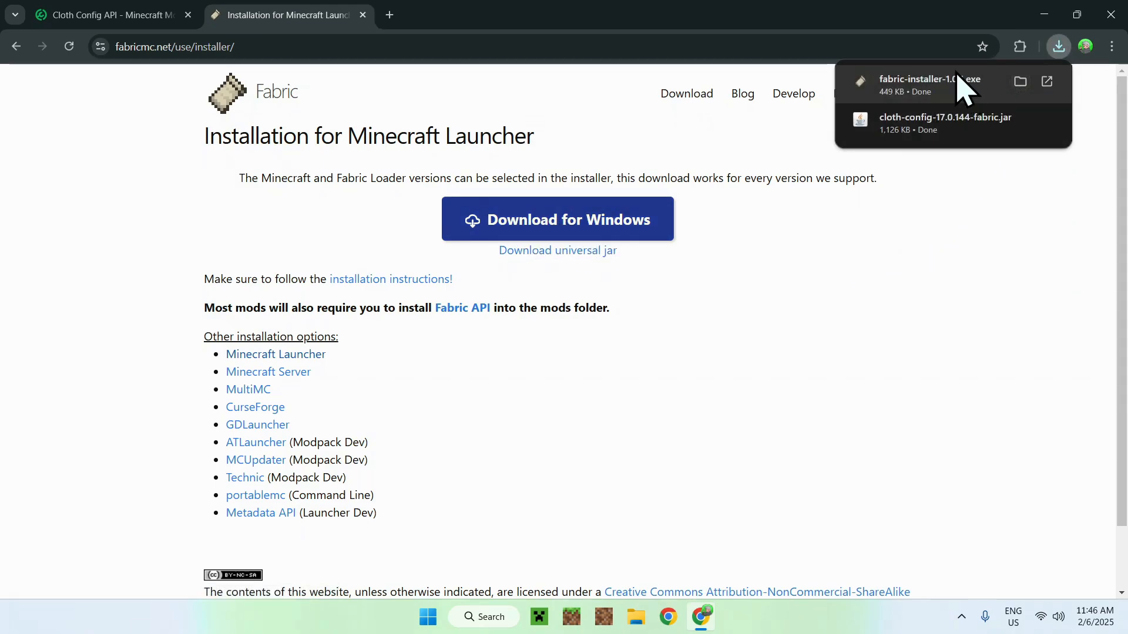
mouse_move(956, 140)
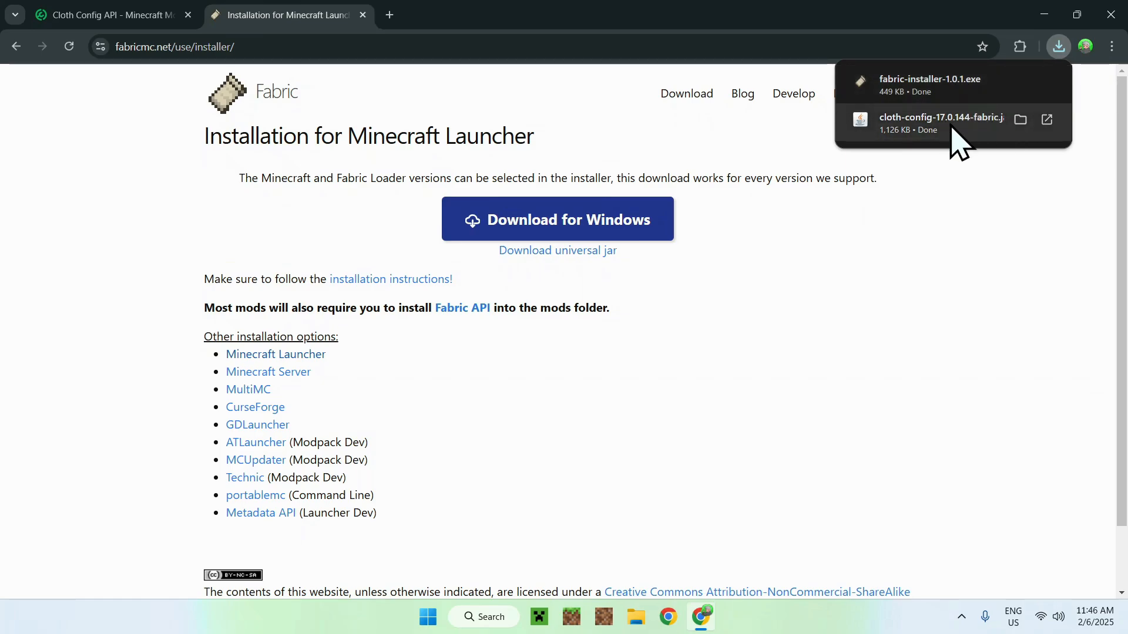
mouse_move(988, 232)
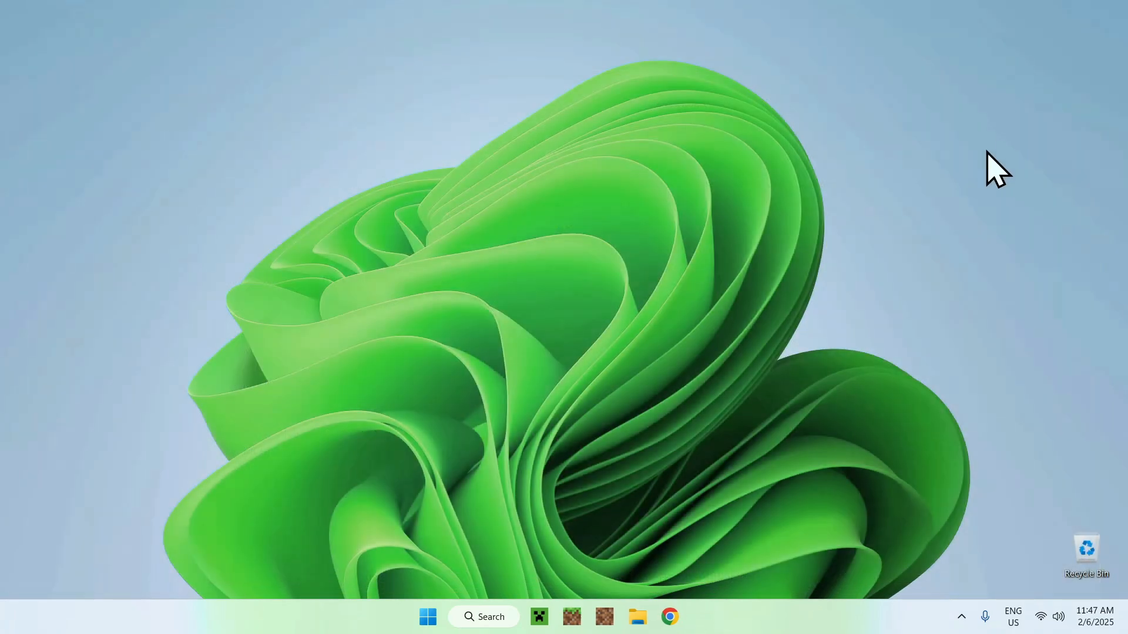
mouse_move(600, 450)
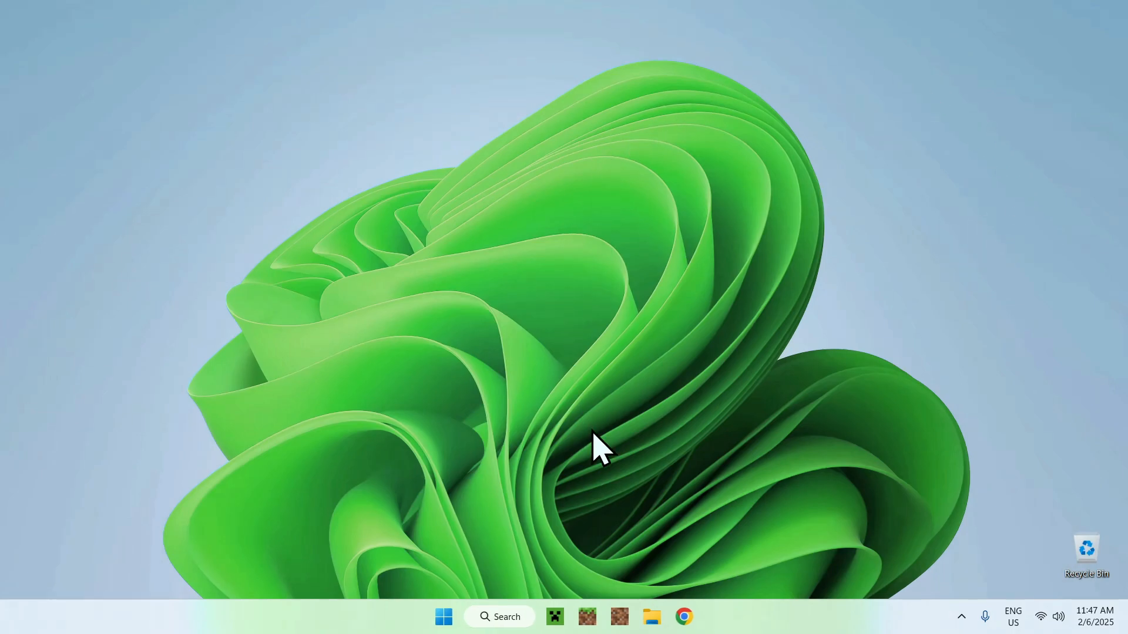
Show the Downloads folder with the Fabric installer and Cloth Config jar.
left_click(651, 617)
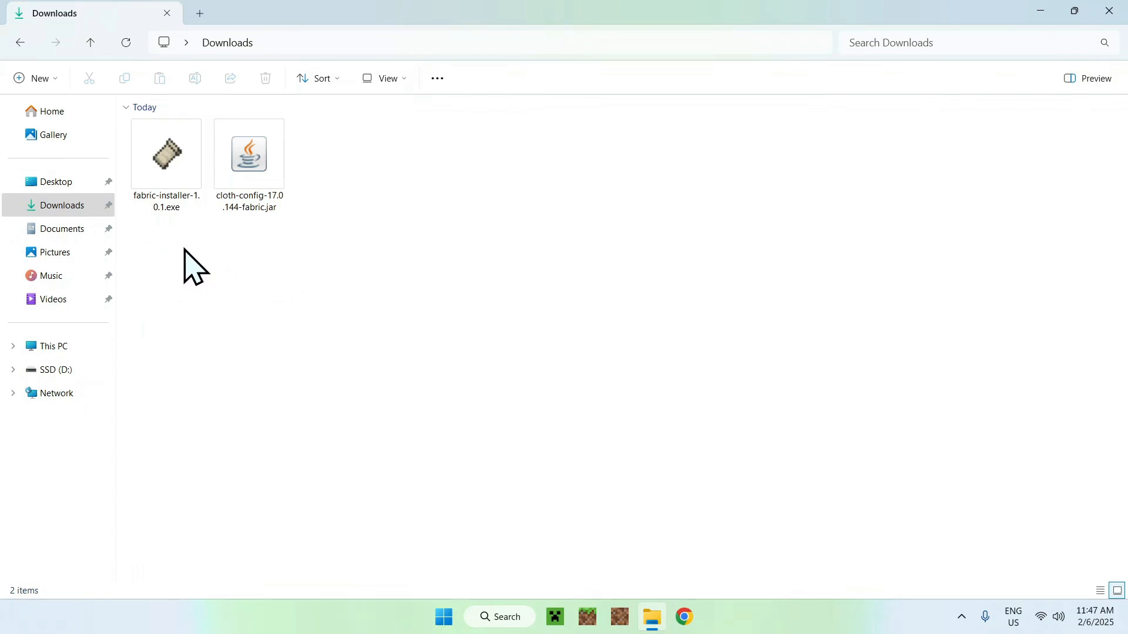
mouse_move(216, 274)
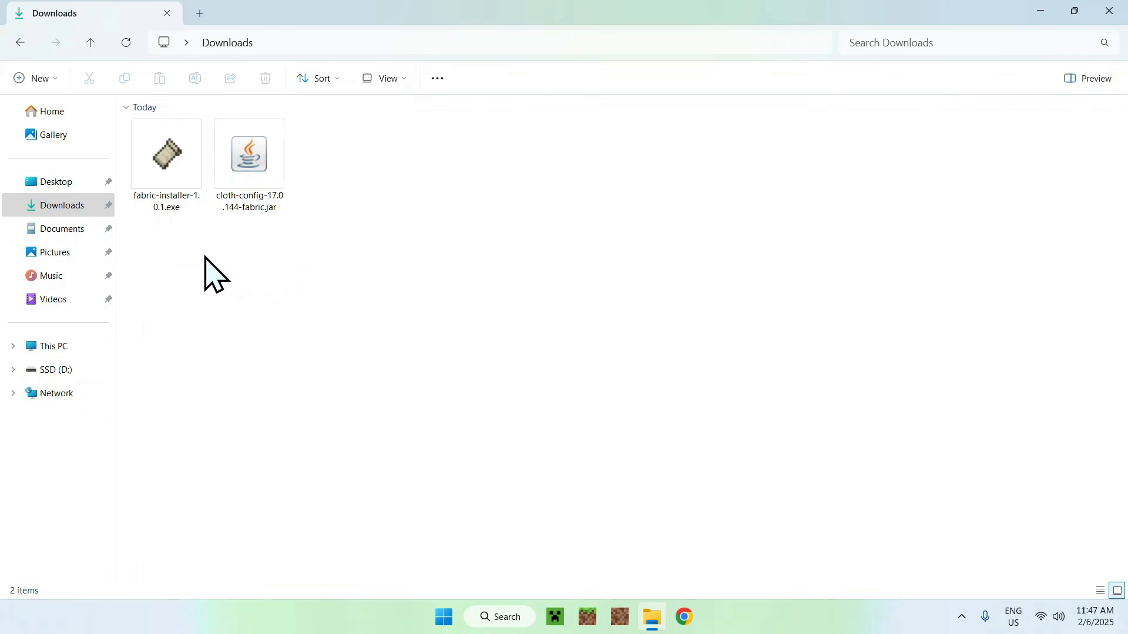
mouse_move(226, 270)
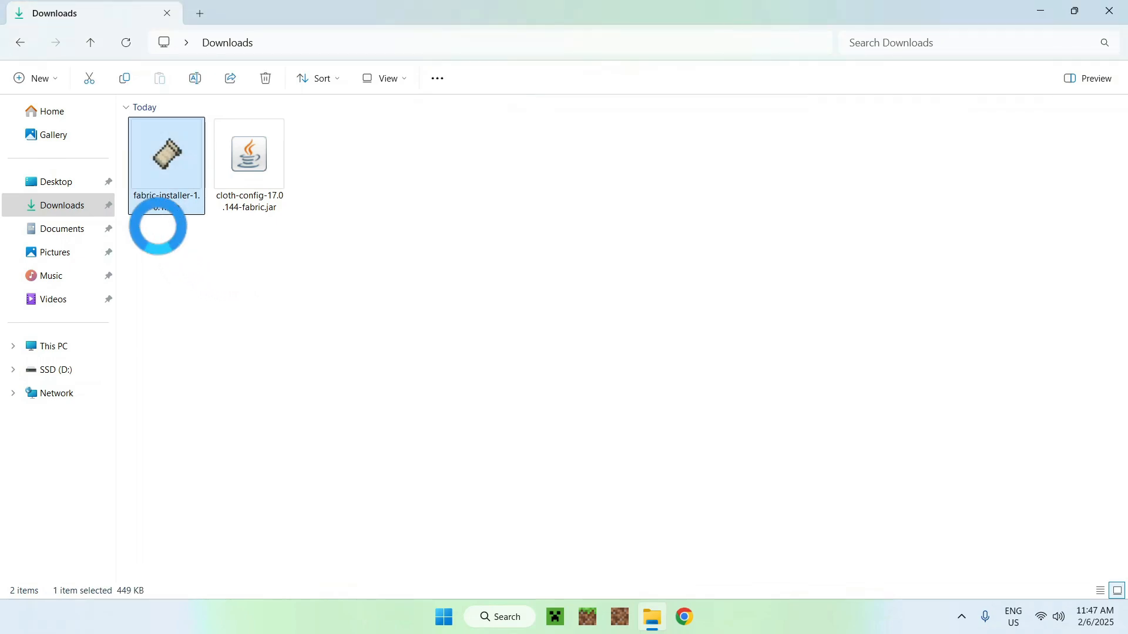
Run the Fabric installer and install Fabric Loader 0.16.10 for Minecraft 1.21.4, dismissing the success message.
double_click(165, 153)
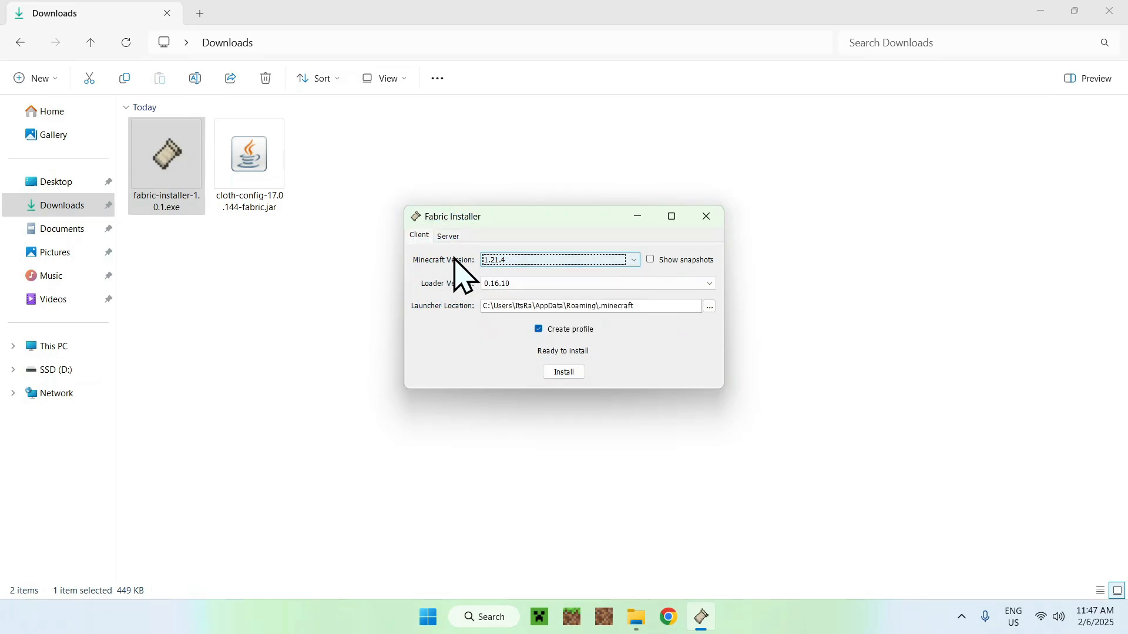
left_click(248, 153)
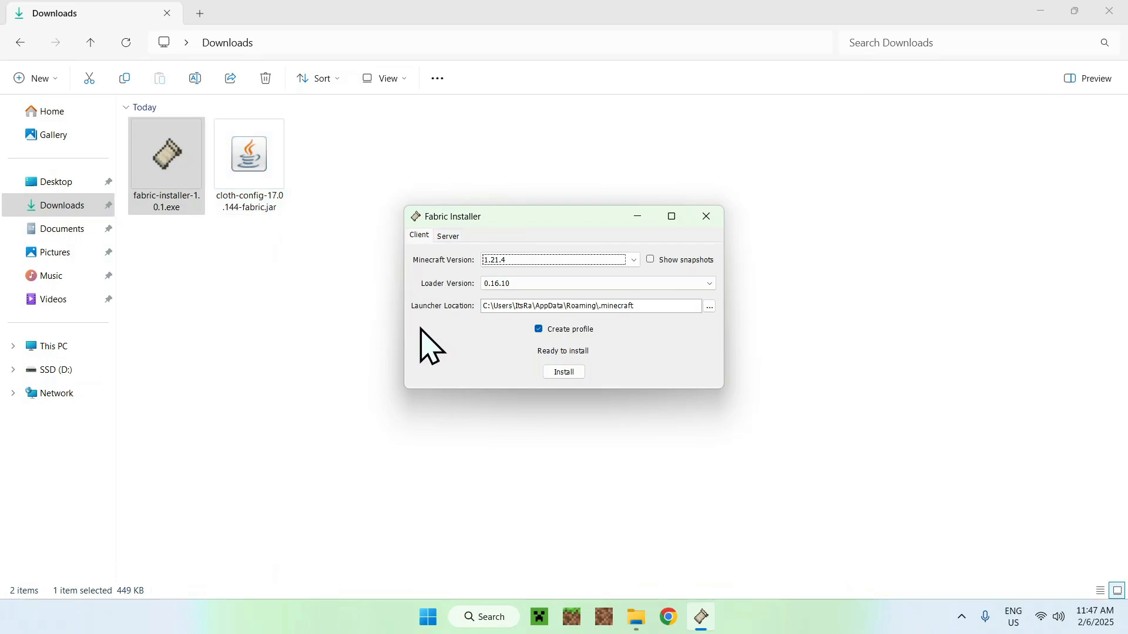
mouse_move(485, 377)
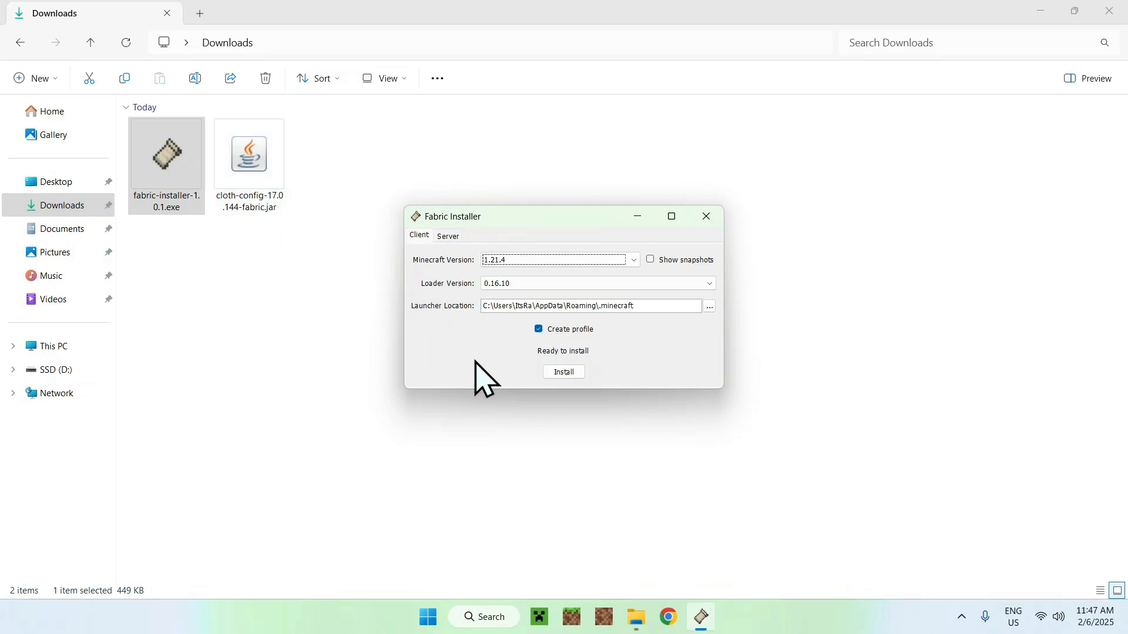
left_click(563, 372)
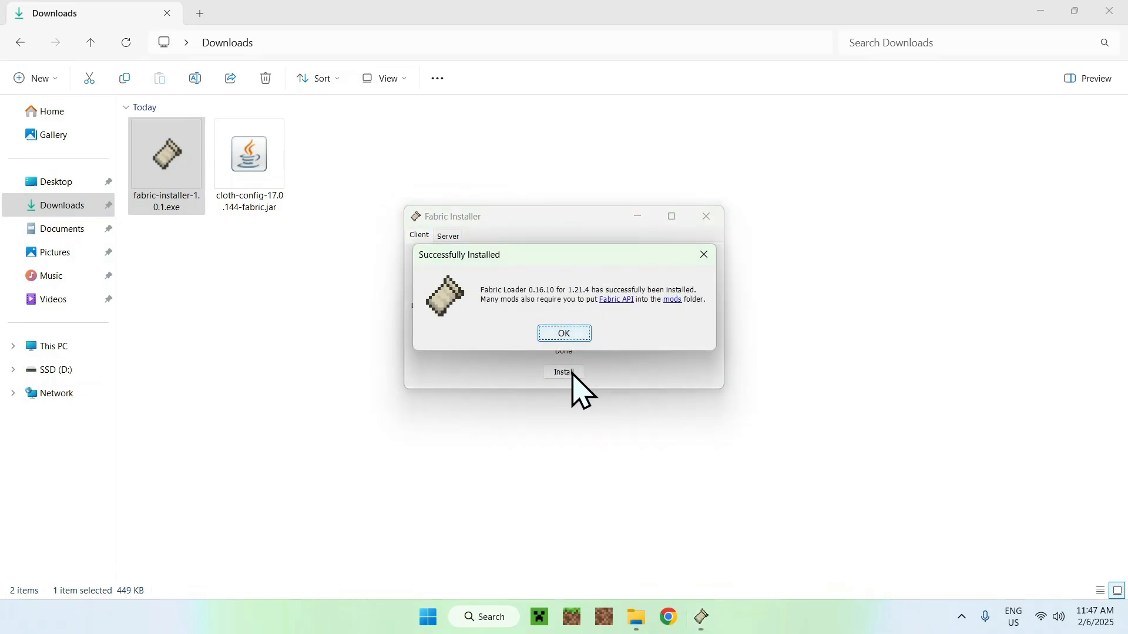
left_click(563, 333)
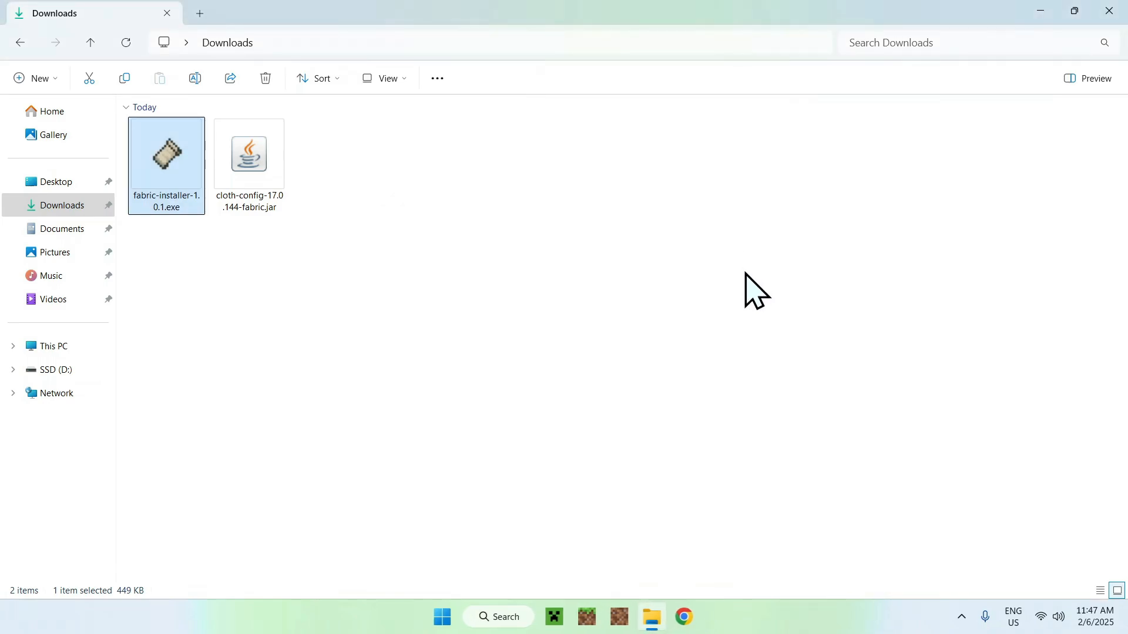
mouse_move(578, 296)
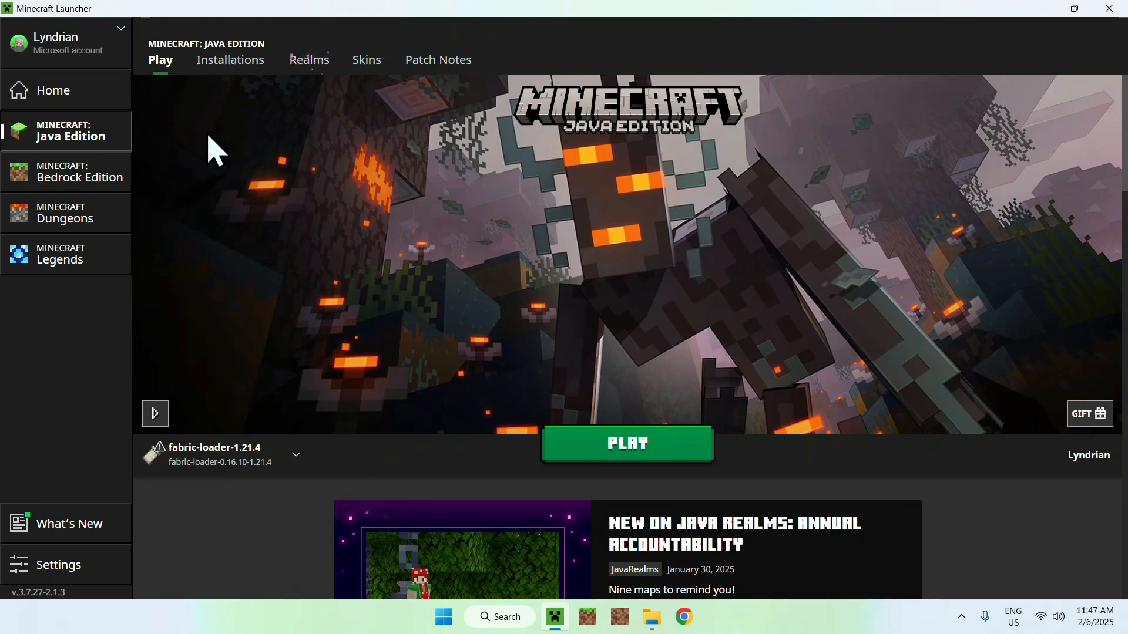
View the Java Edition installations list containing the fabric-loader-1.21.4 profile.
left_click(230, 60)
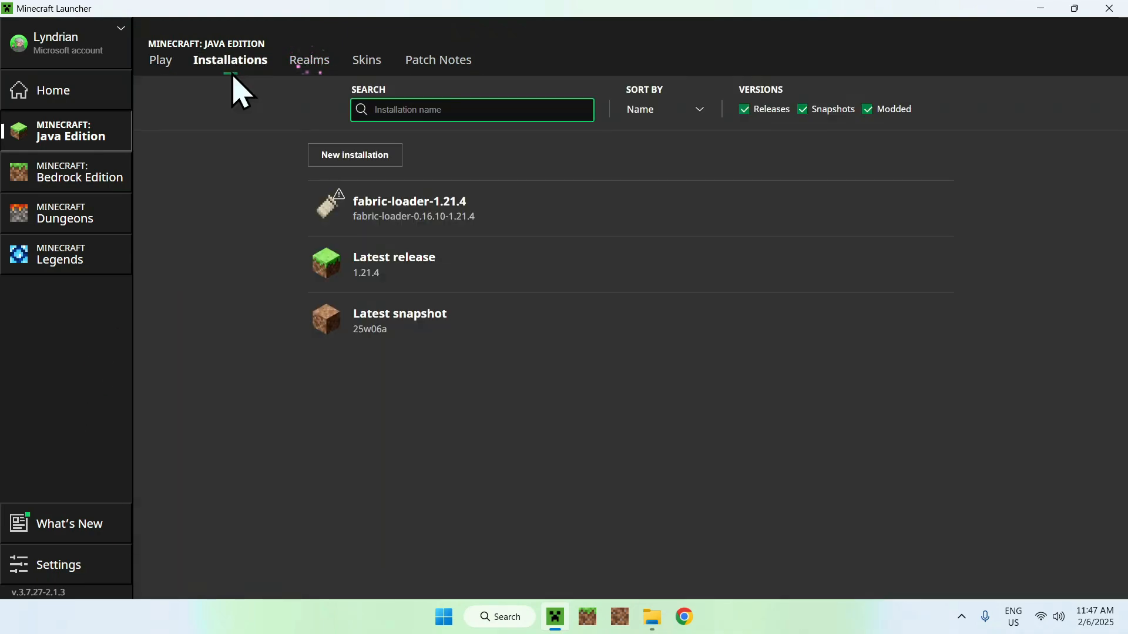
mouse_move(550, 209)
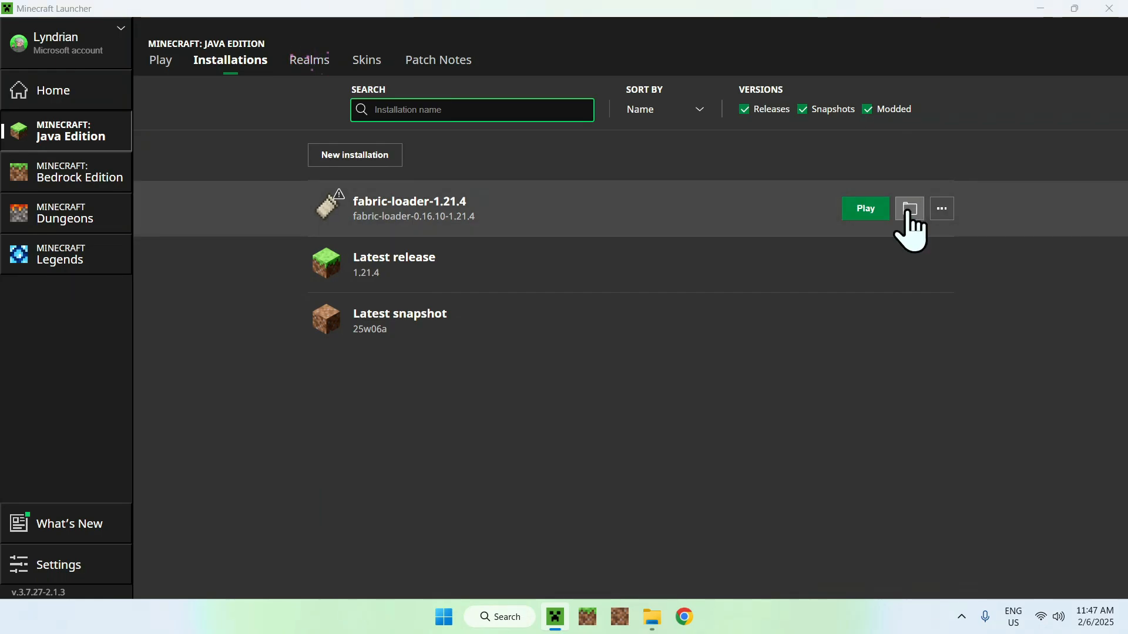
Open the Fabric installation's .minecraft mods folder and select cloth-config-17.0.144-fabric.jar in Downloads to copy there.
left_click(908, 209)
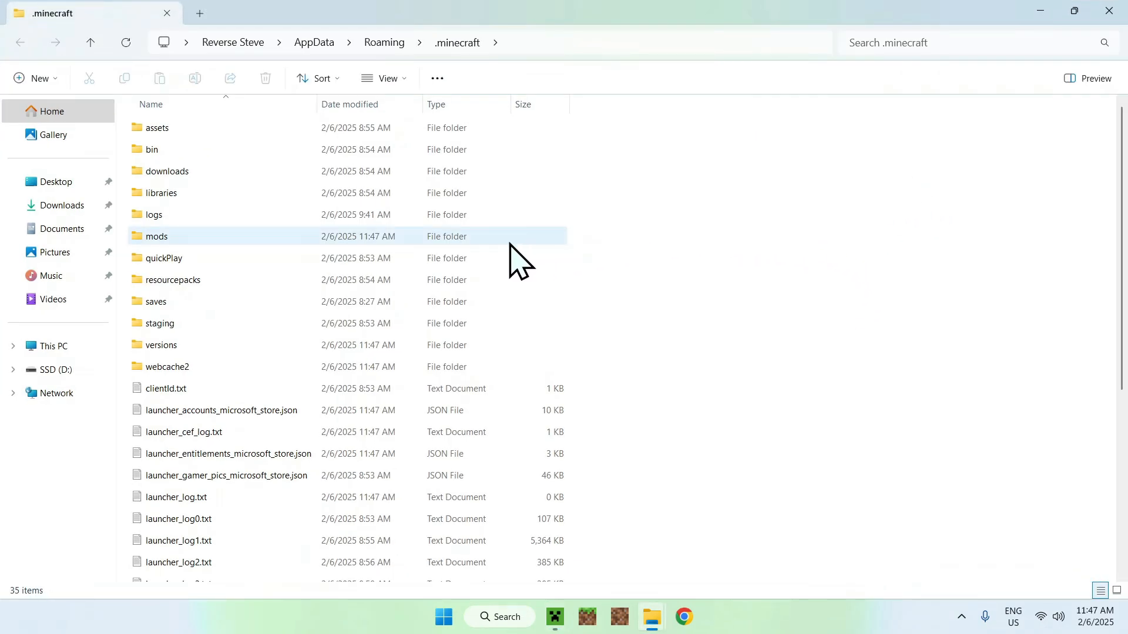
left_click(157, 236)
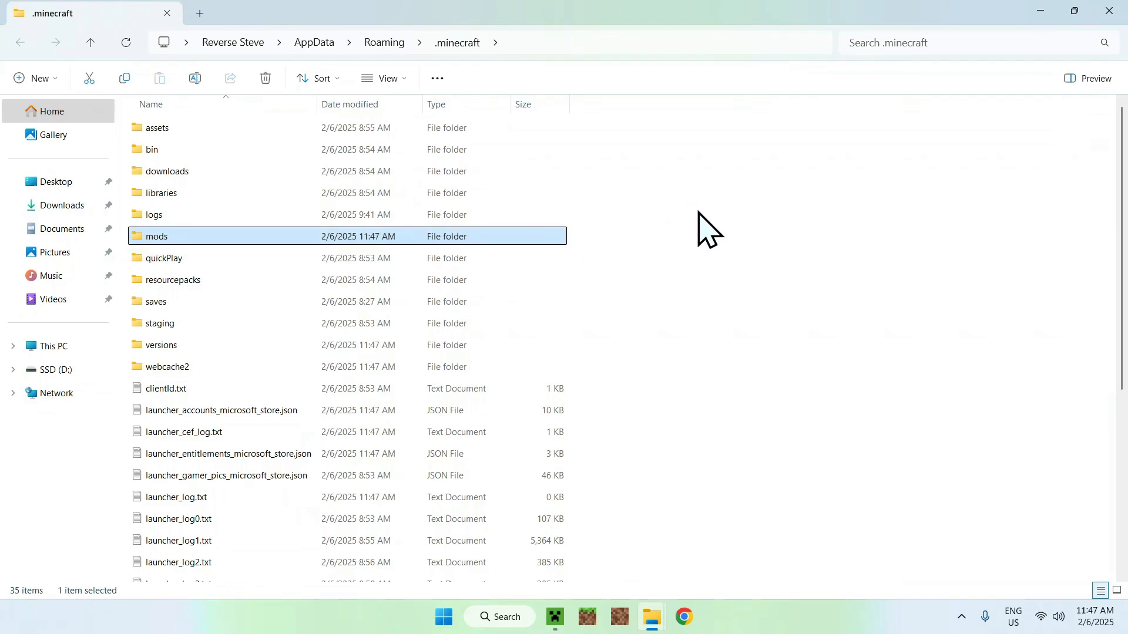
mouse_move(407, 243)
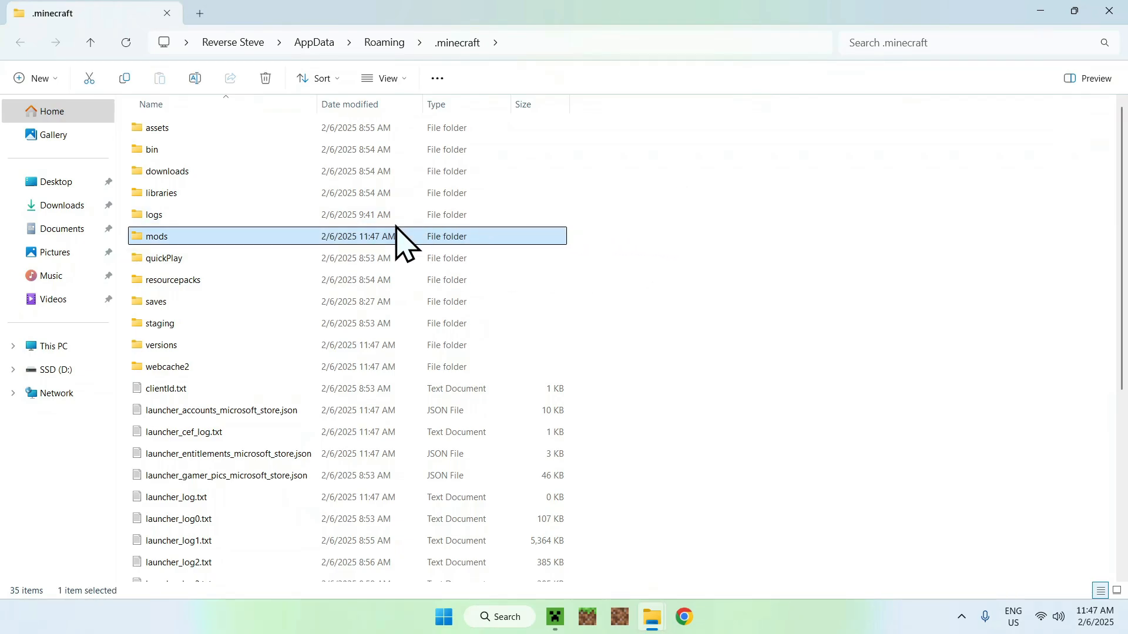
double_click(157, 236)
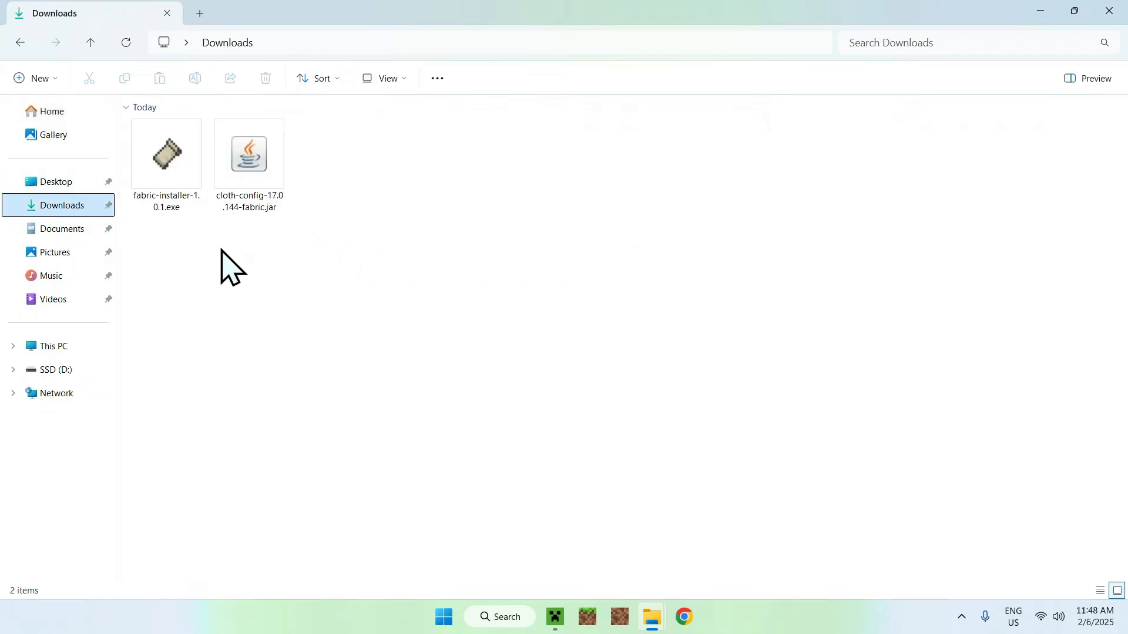
left_click(248, 154)
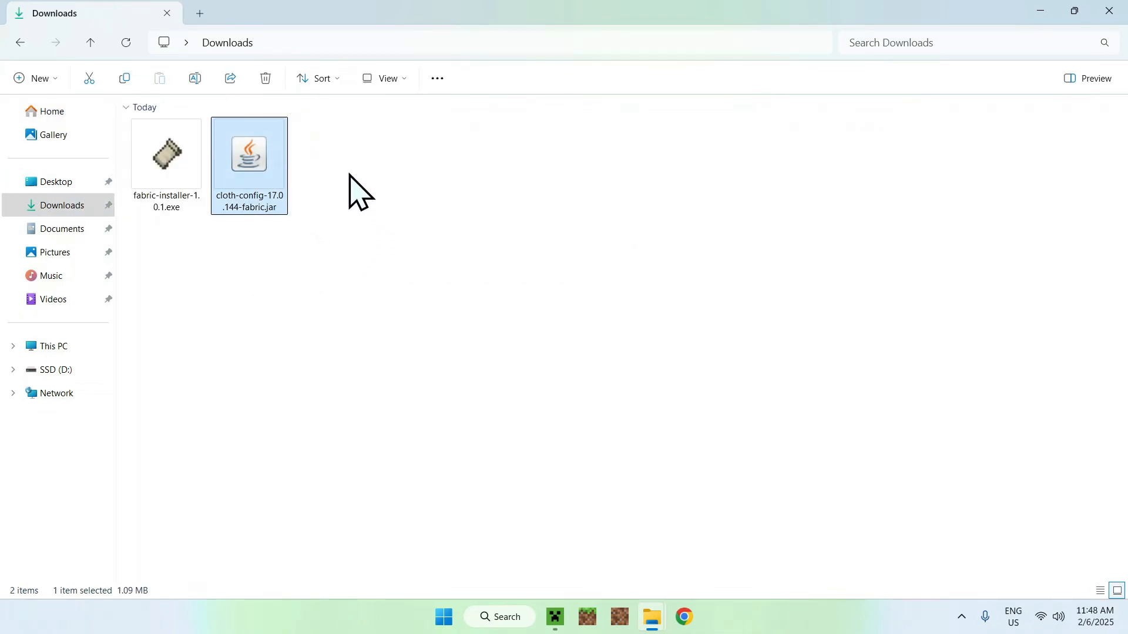
mouse_move(123, 77)
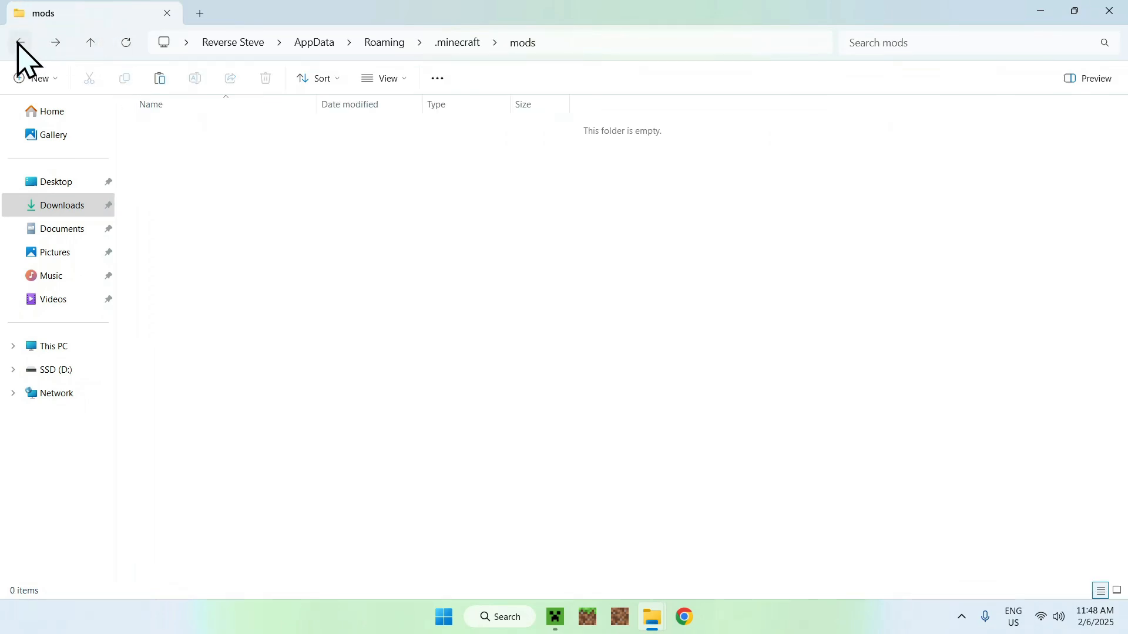
mouse_move(504, 52)
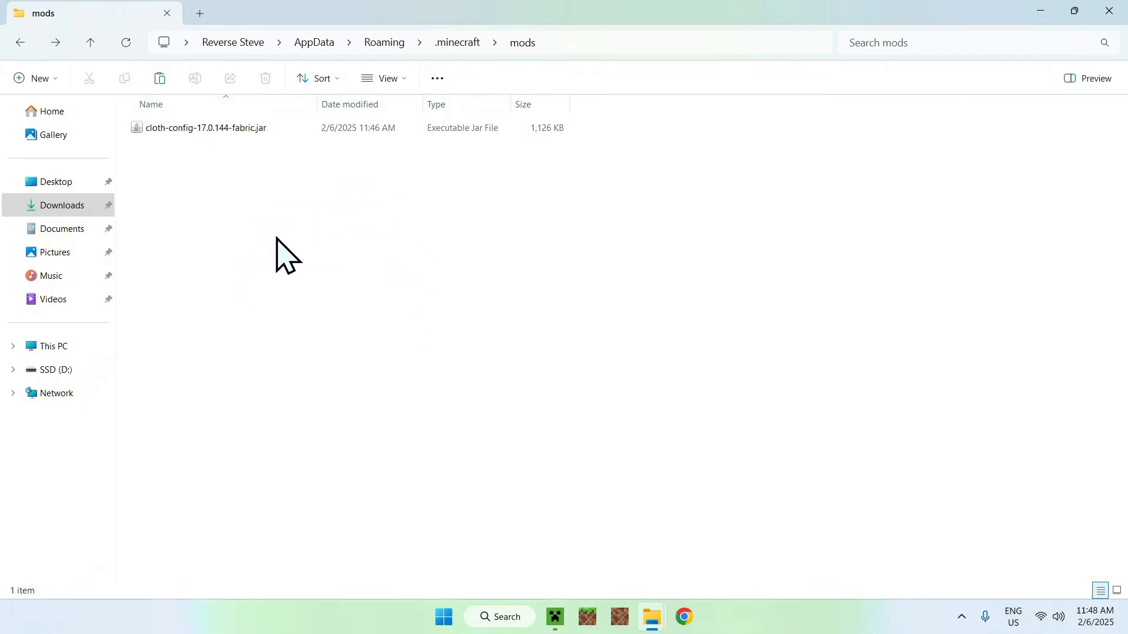
mouse_move(553, 617)
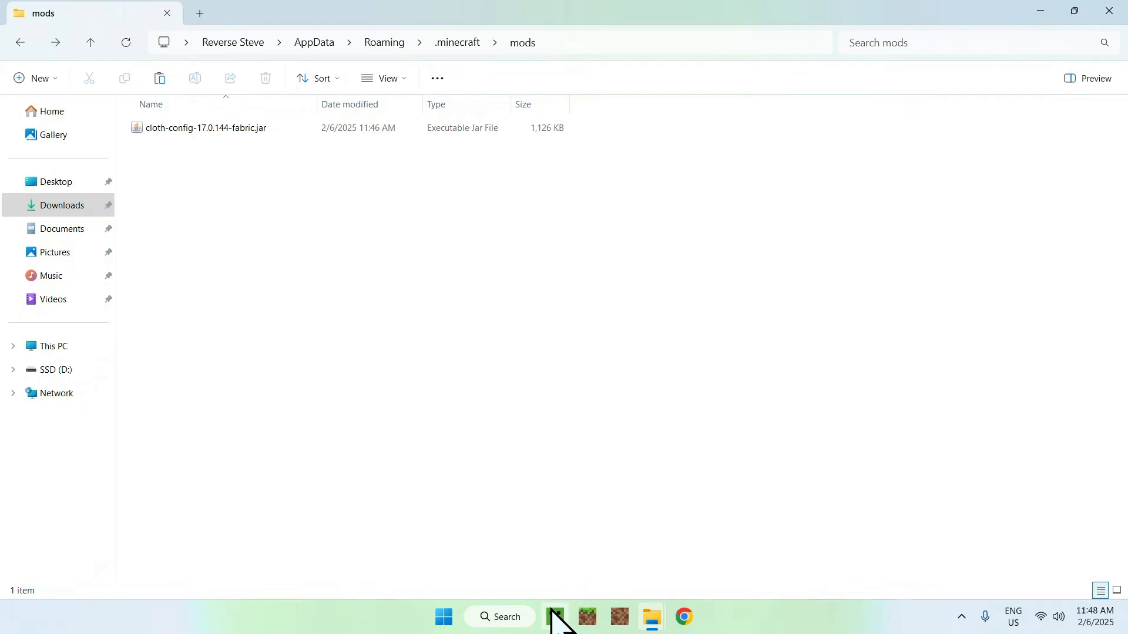
Play the fabric-loader-1.21.4 installation, accepting the modified-game risk warning.
left_click(554, 616)
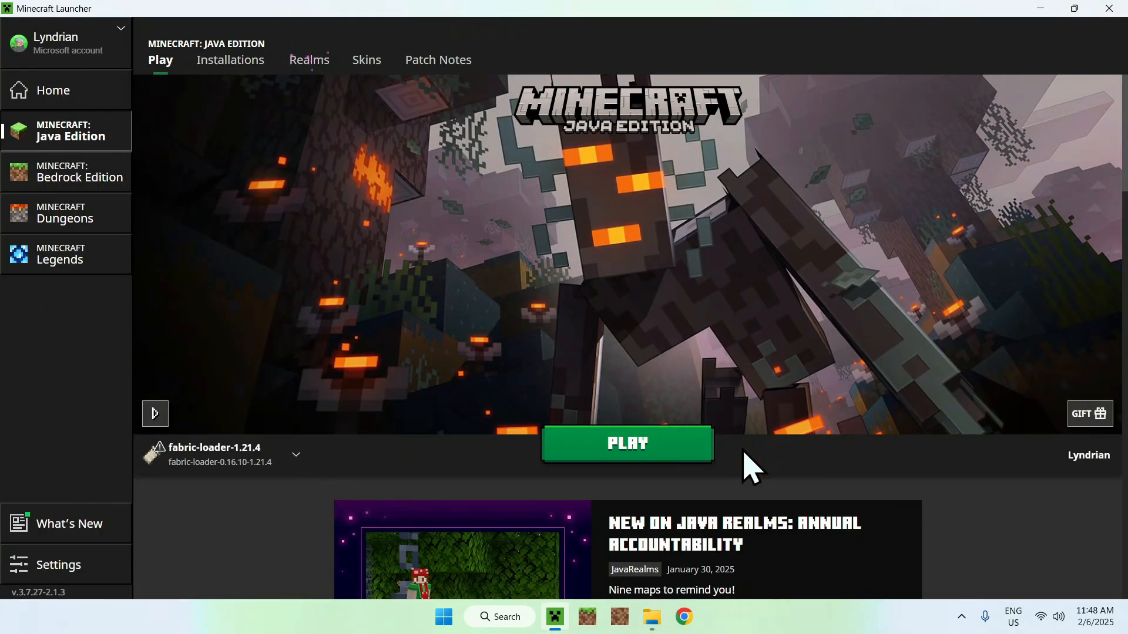
left_click(626, 443)
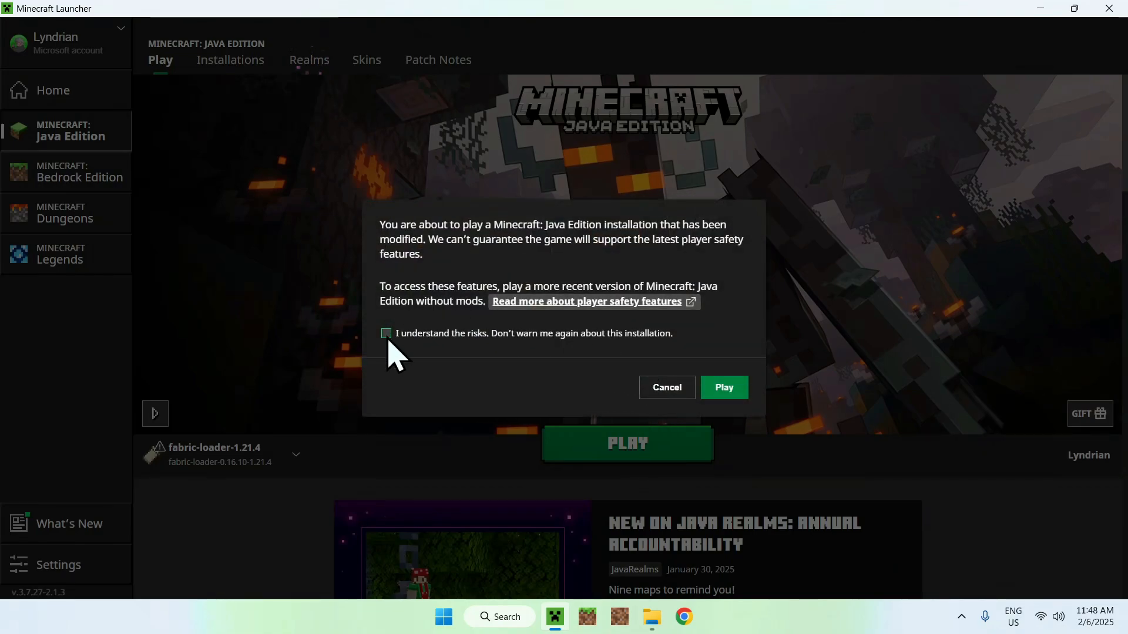
left_click(722, 386)
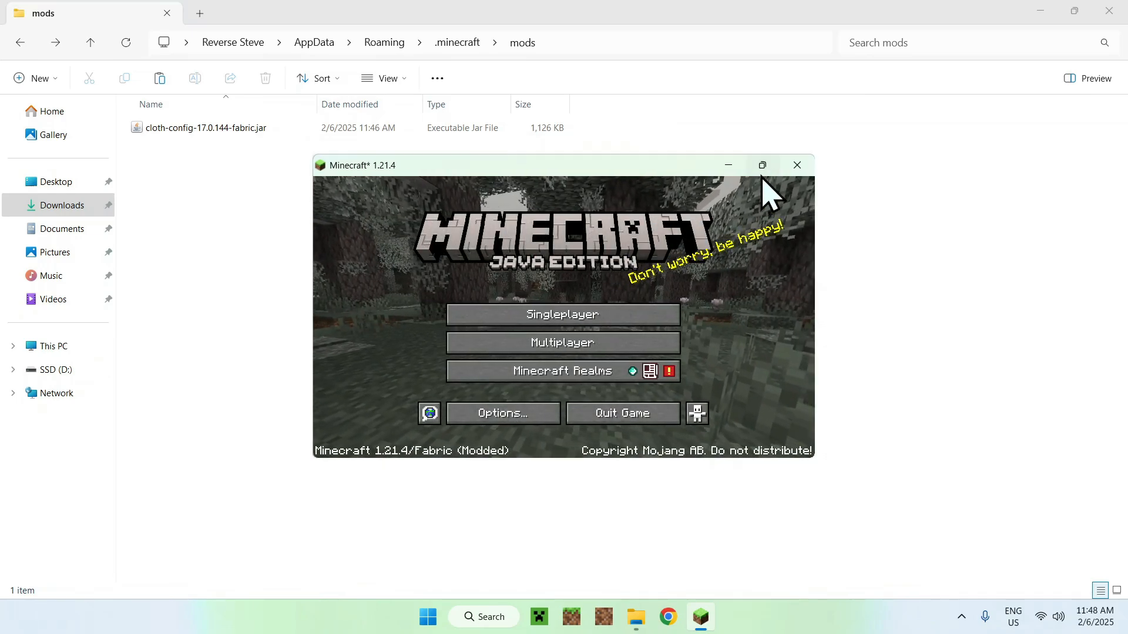
Maximize the game window and create a new singleplayer world.
left_click(762, 164)
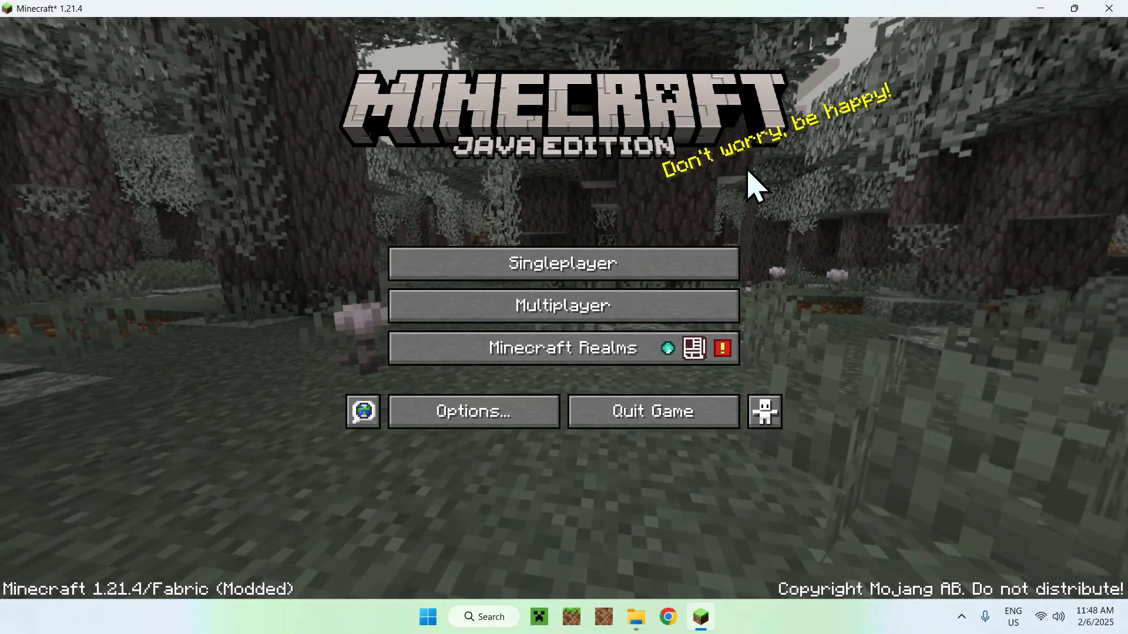
mouse_move(791, 194)
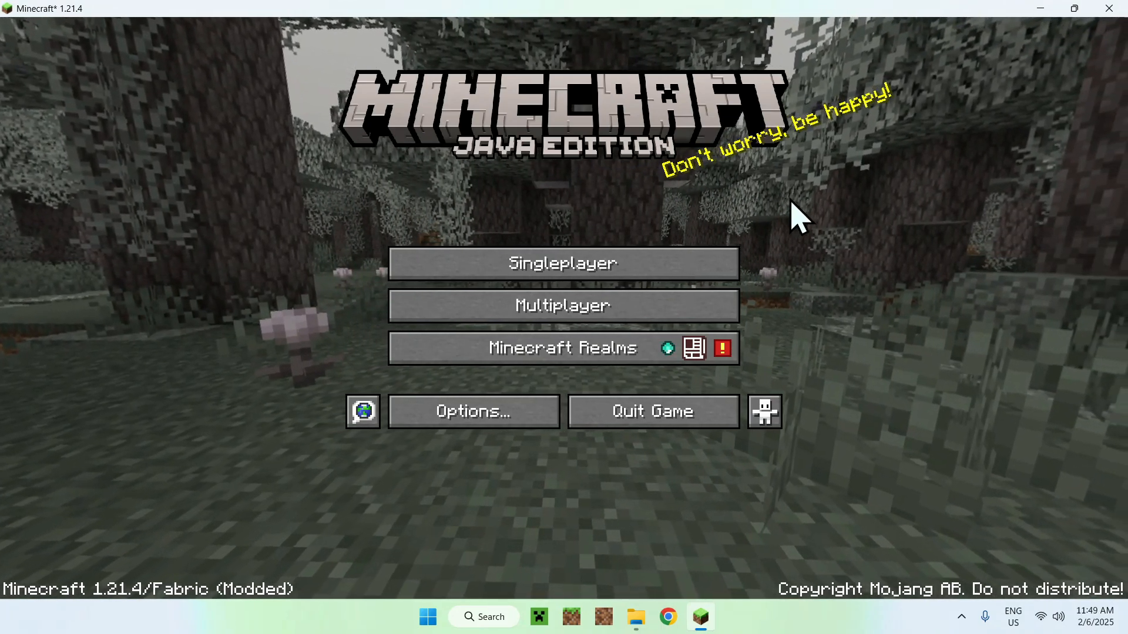
left_click(563, 263)
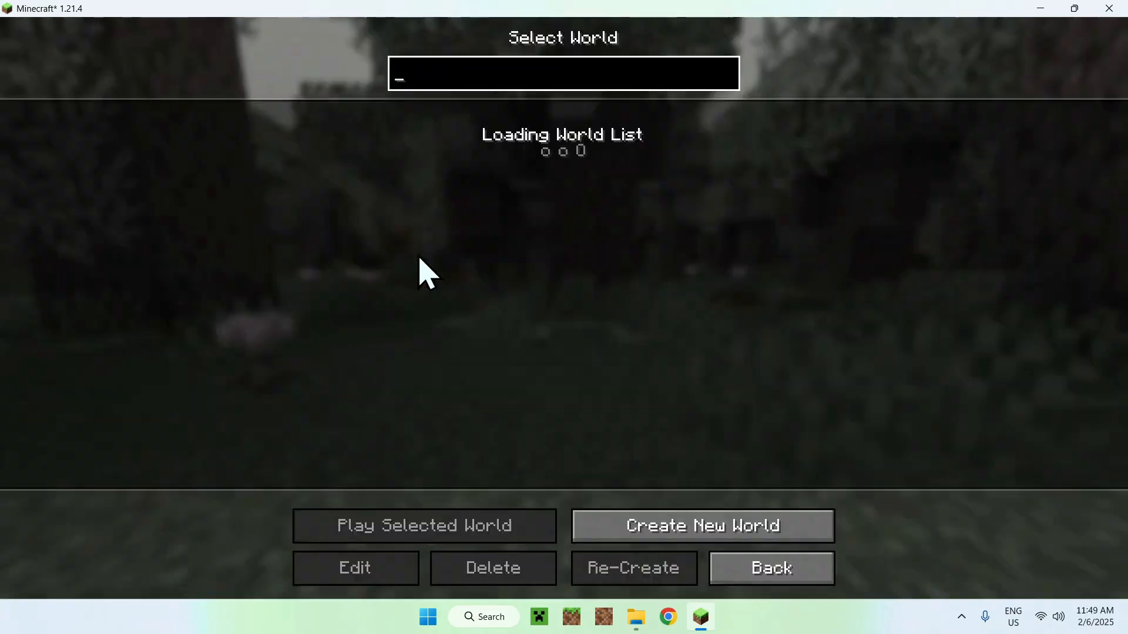
left_click(703, 525)
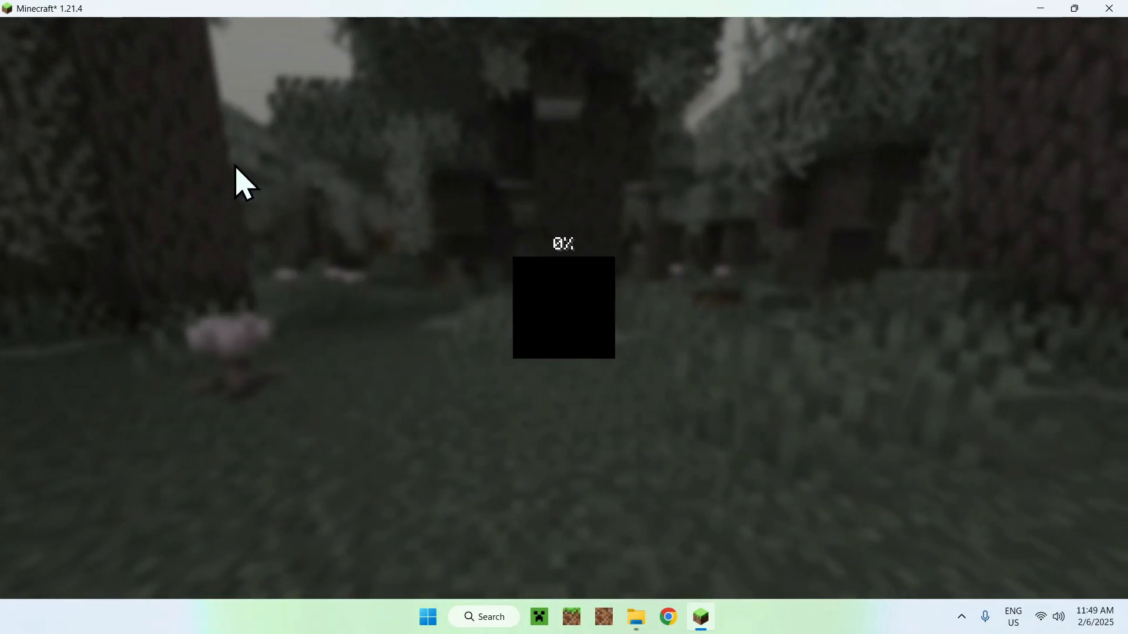